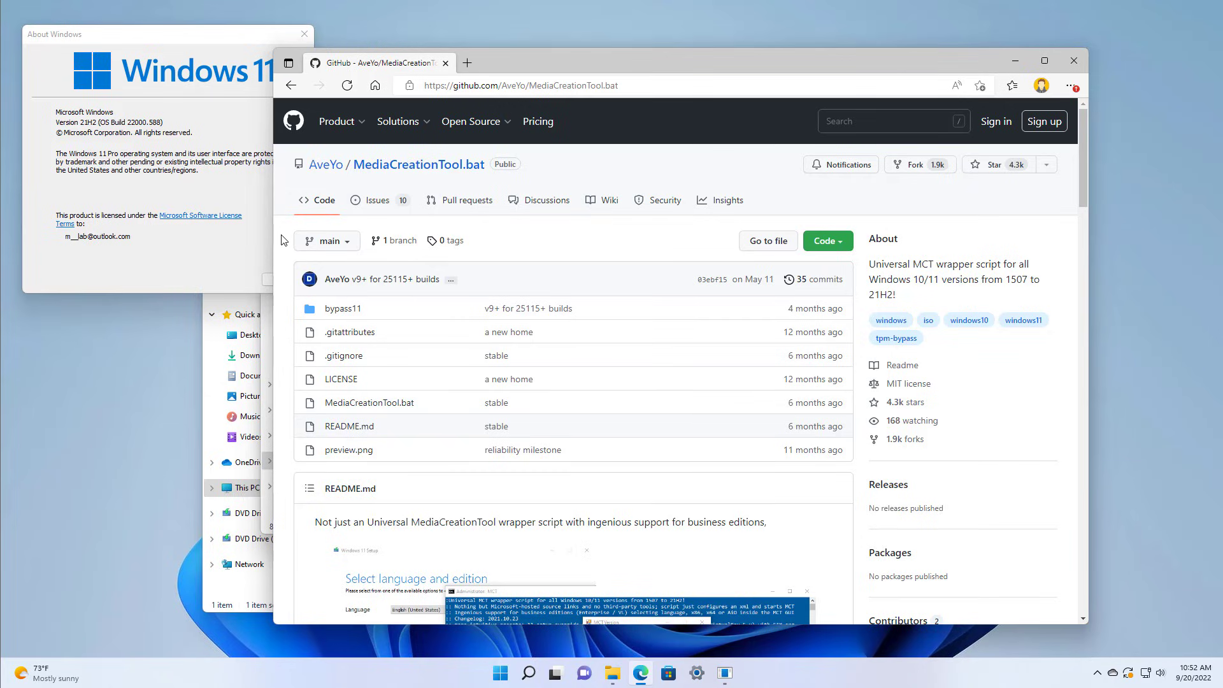
mouse_move(594, 237)
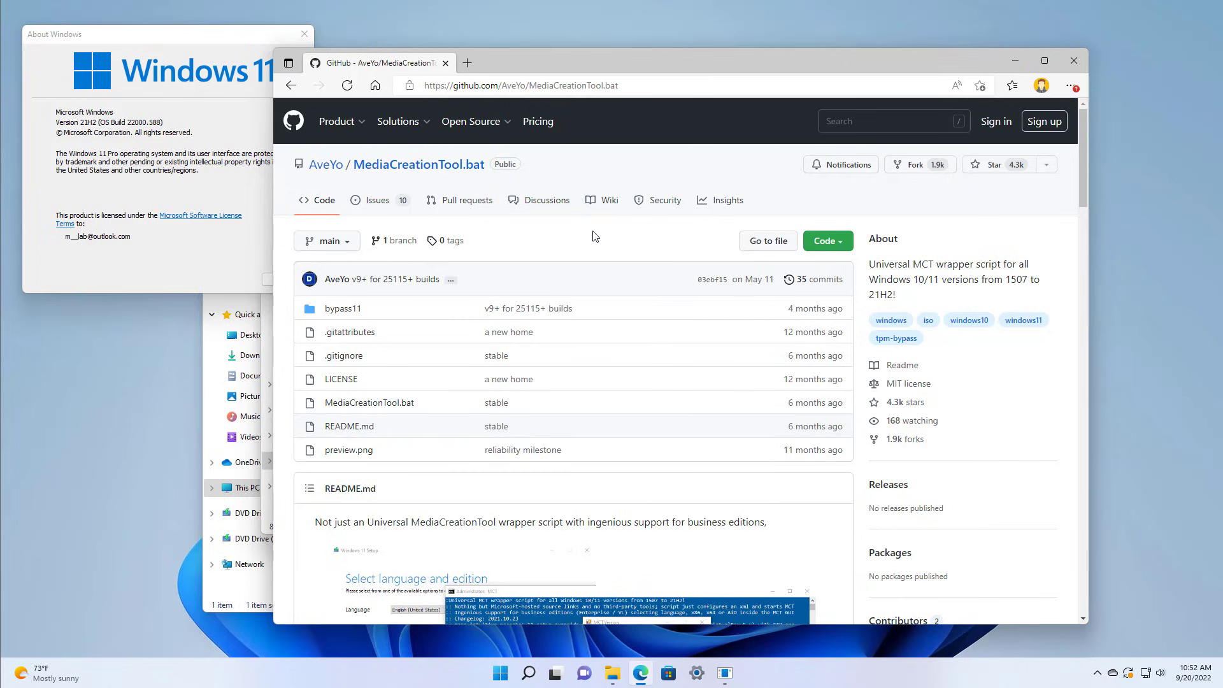
Download the MediaCreationTool.bat repository from GitHub as a ZIP archive.
click(826, 241)
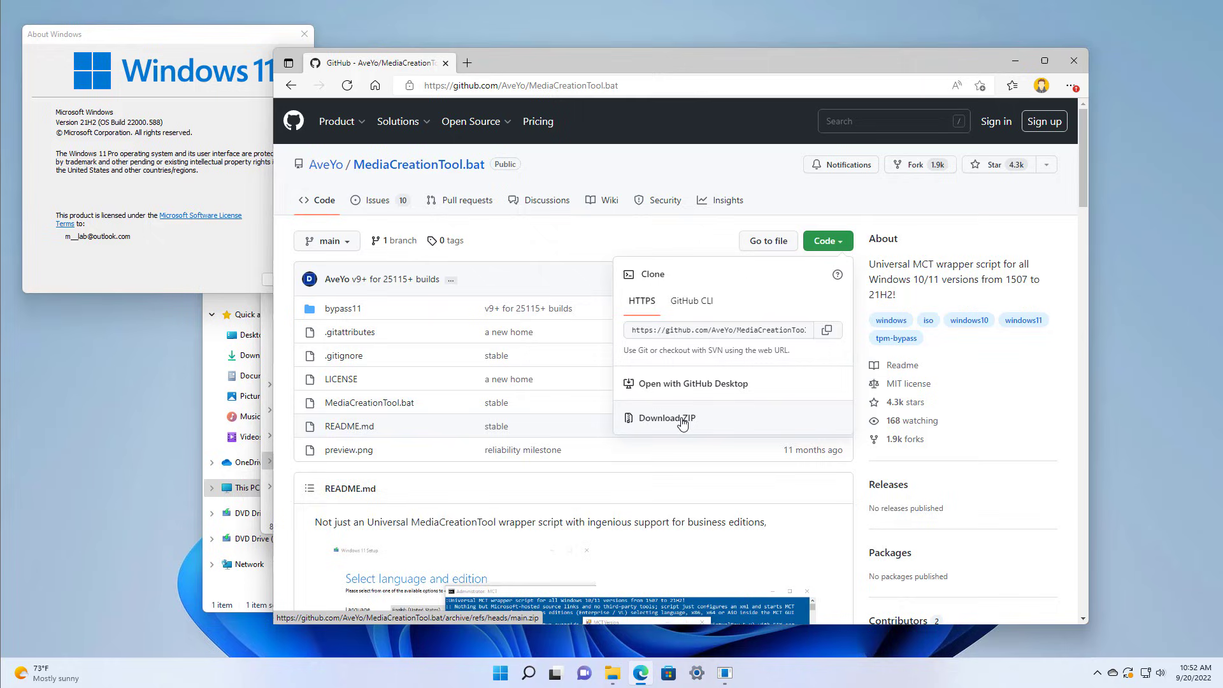
click(665, 418)
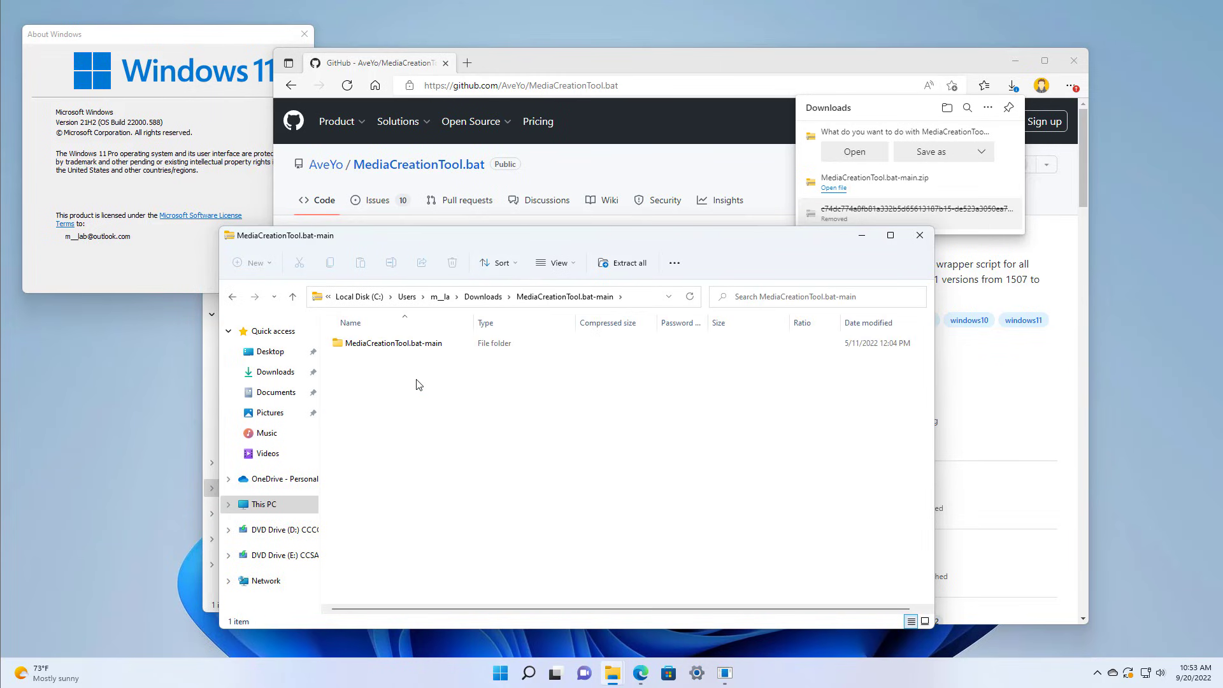
Extract the ZIP into the Downloads folder, replacing the 12 existing files with matching names.
click(621, 262)
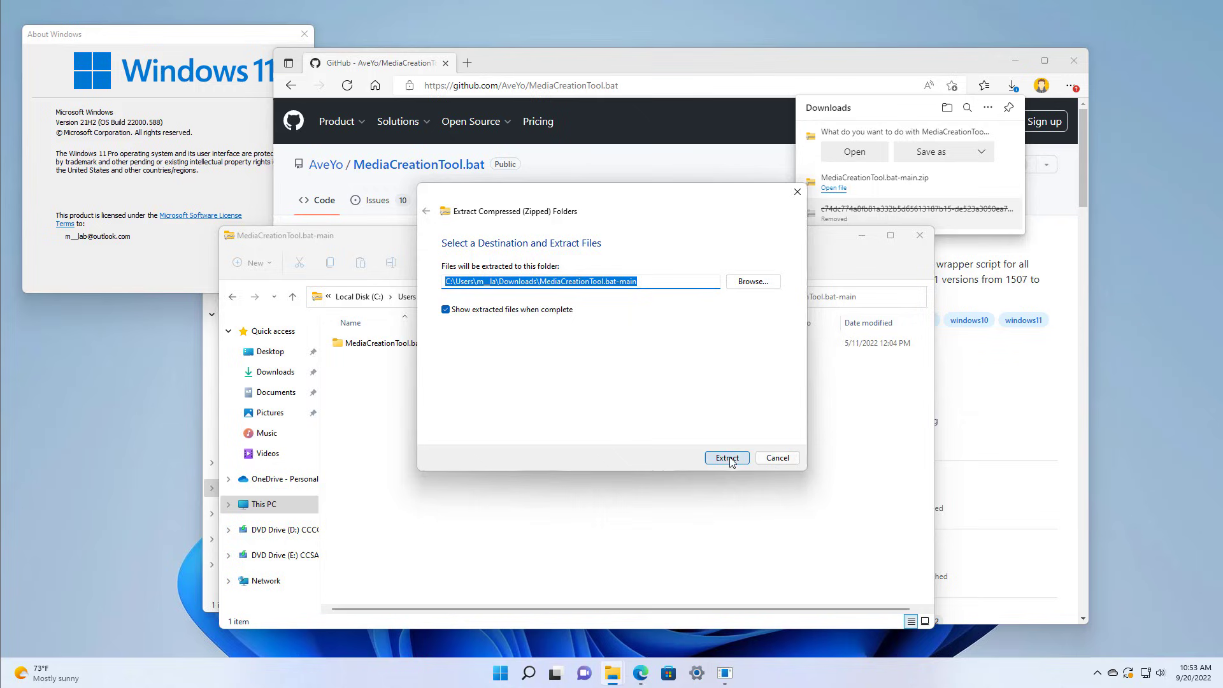
click(725, 457)
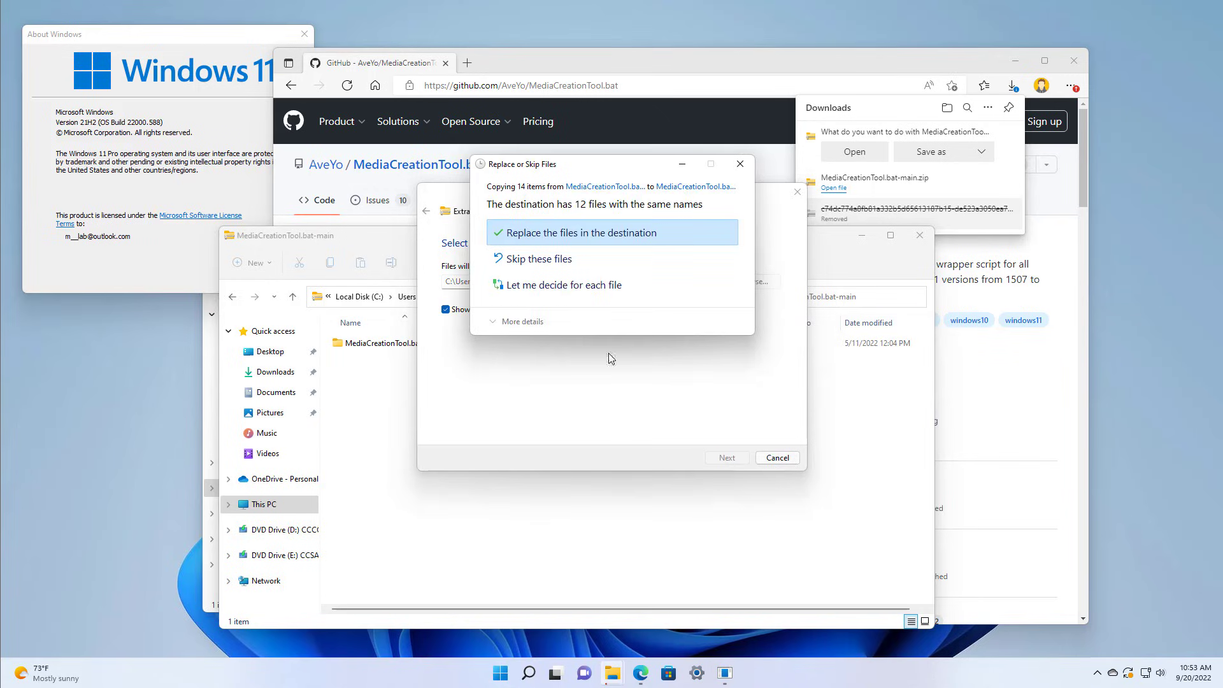
mouse_move(566, 267)
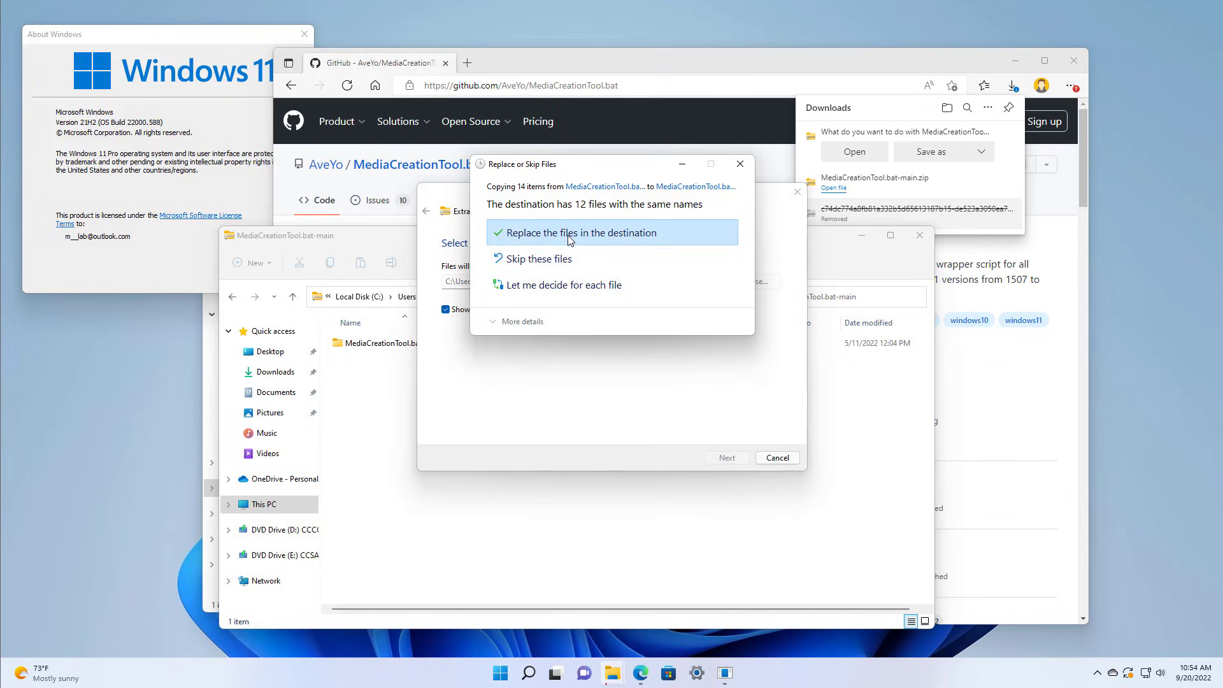
click(575, 232)
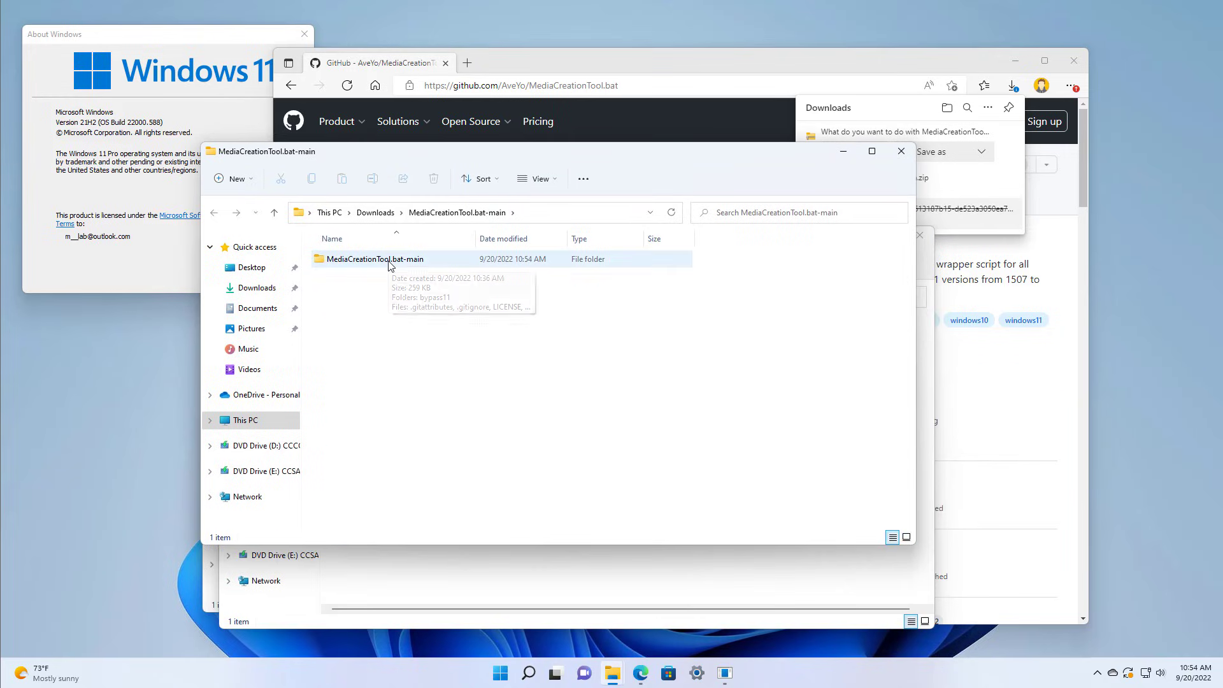
Navigate into MediaCreationTool.bat-main\bypass11 and select the Skip_TPM_Check_on_Dynamic_Update script.
double_click(375, 259)
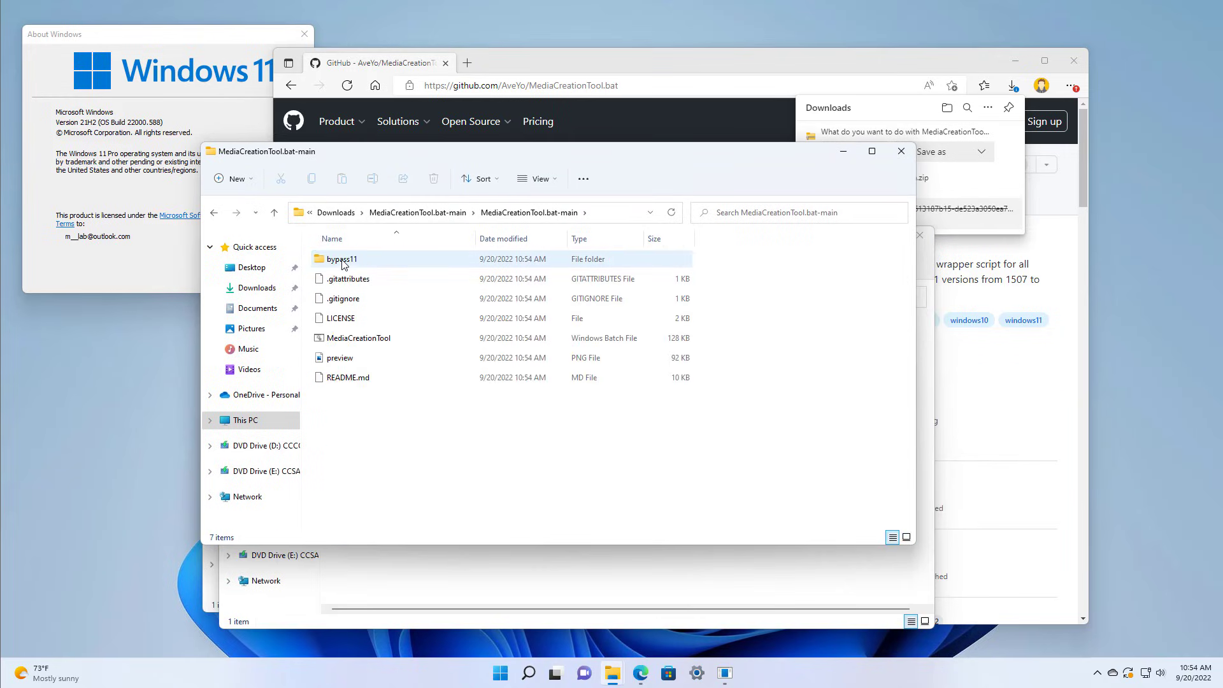
mouse_move(342, 259)
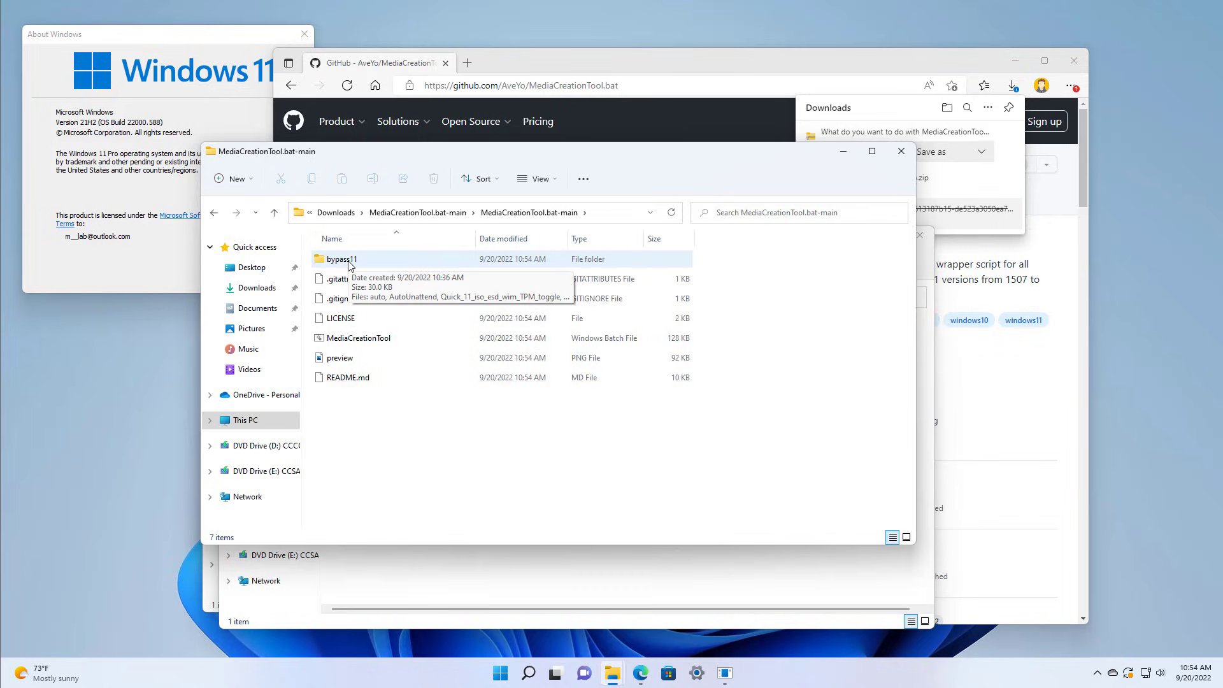
double_click(341, 258)
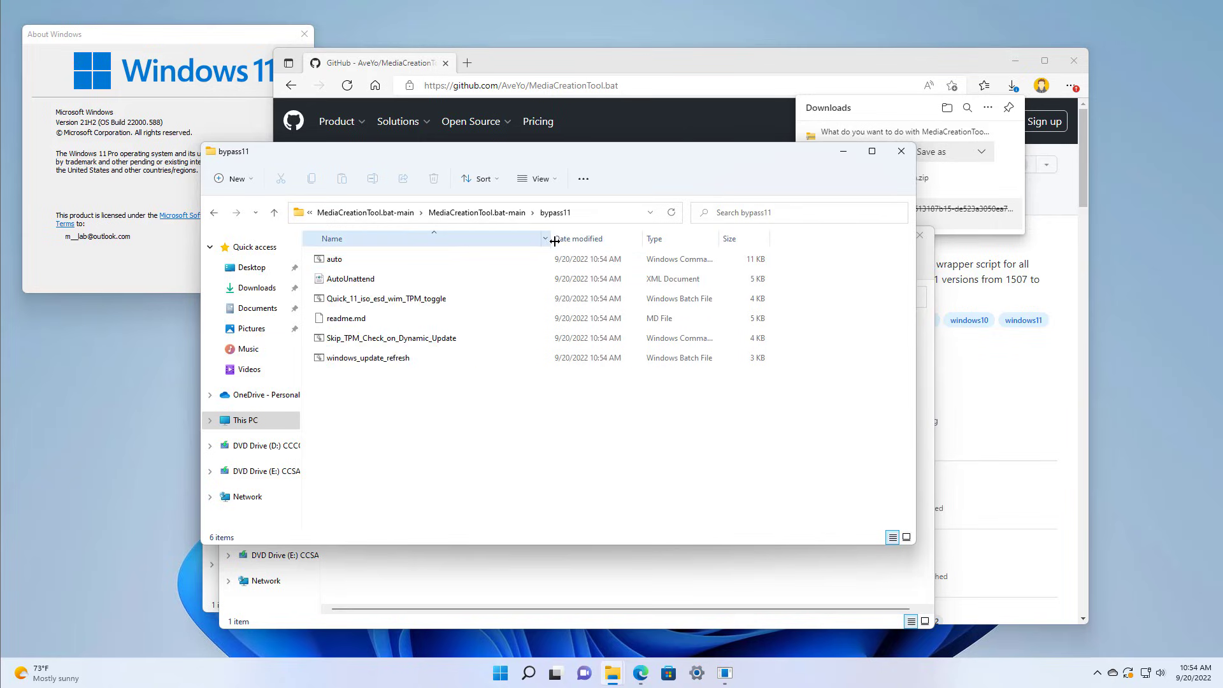
click(391, 337)
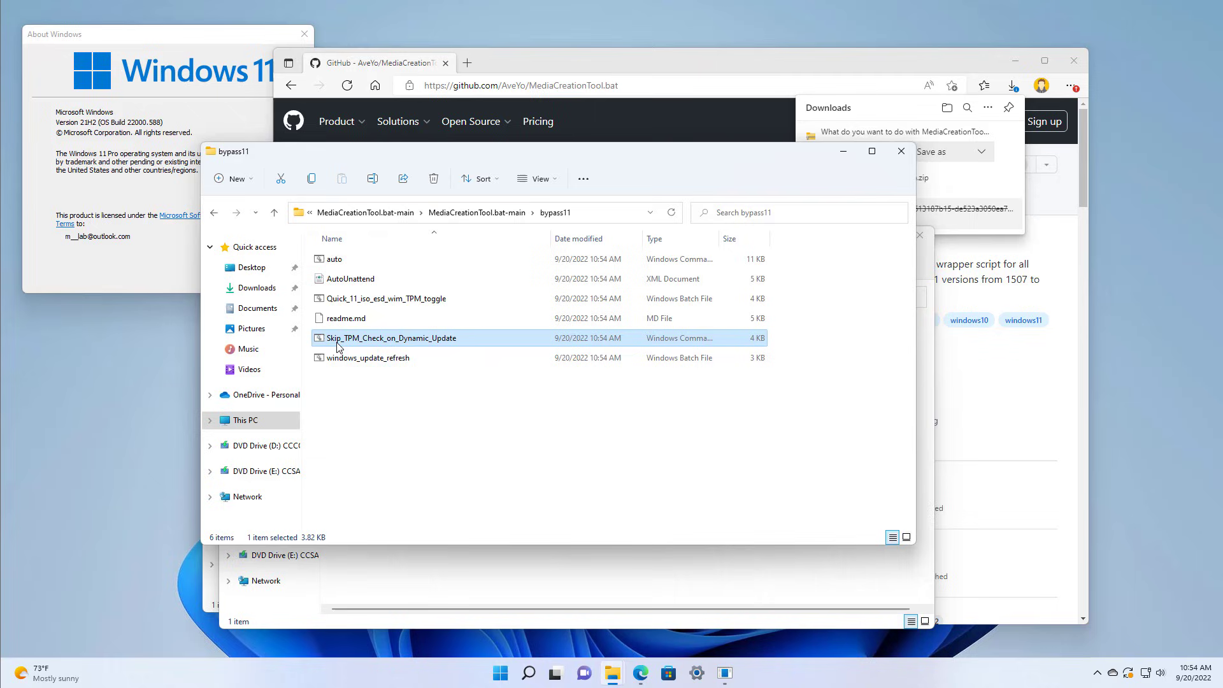
mouse_move(433, 348)
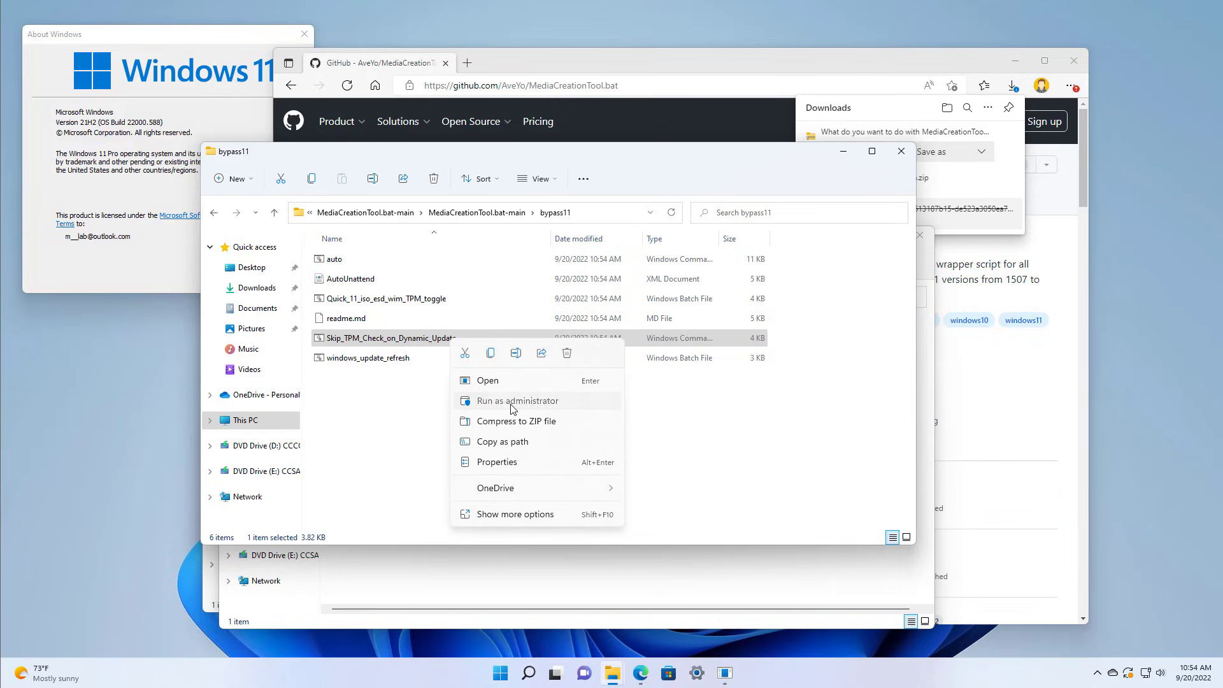
Run Skip_TPM_Check_on_Dynamic_Update as administrator and dismiss the SmartScreen warning.
click(516, 400)
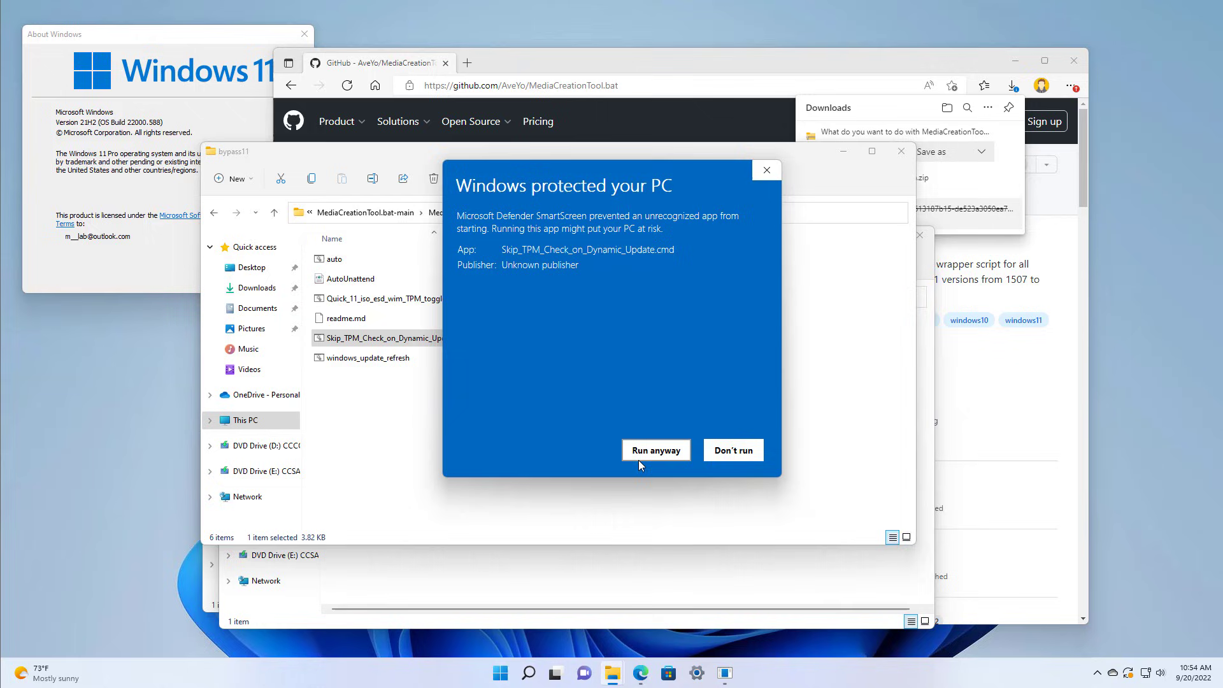
mouse_move(638, 464)
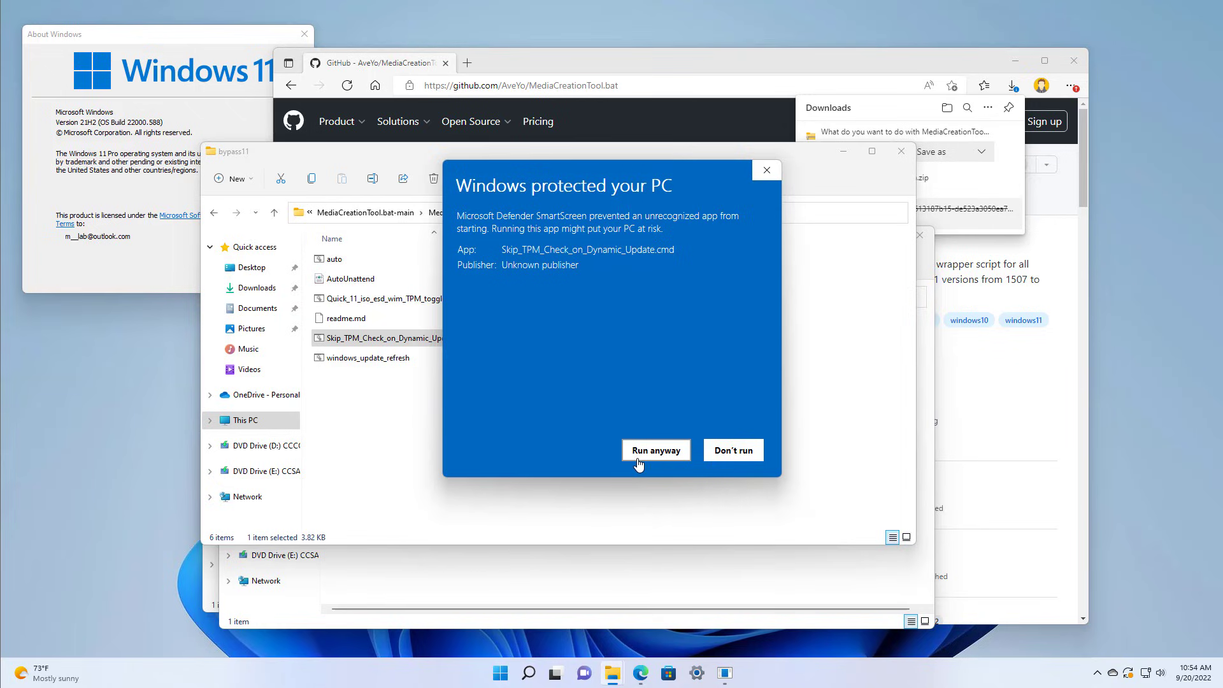
mouse_move(623, 385)
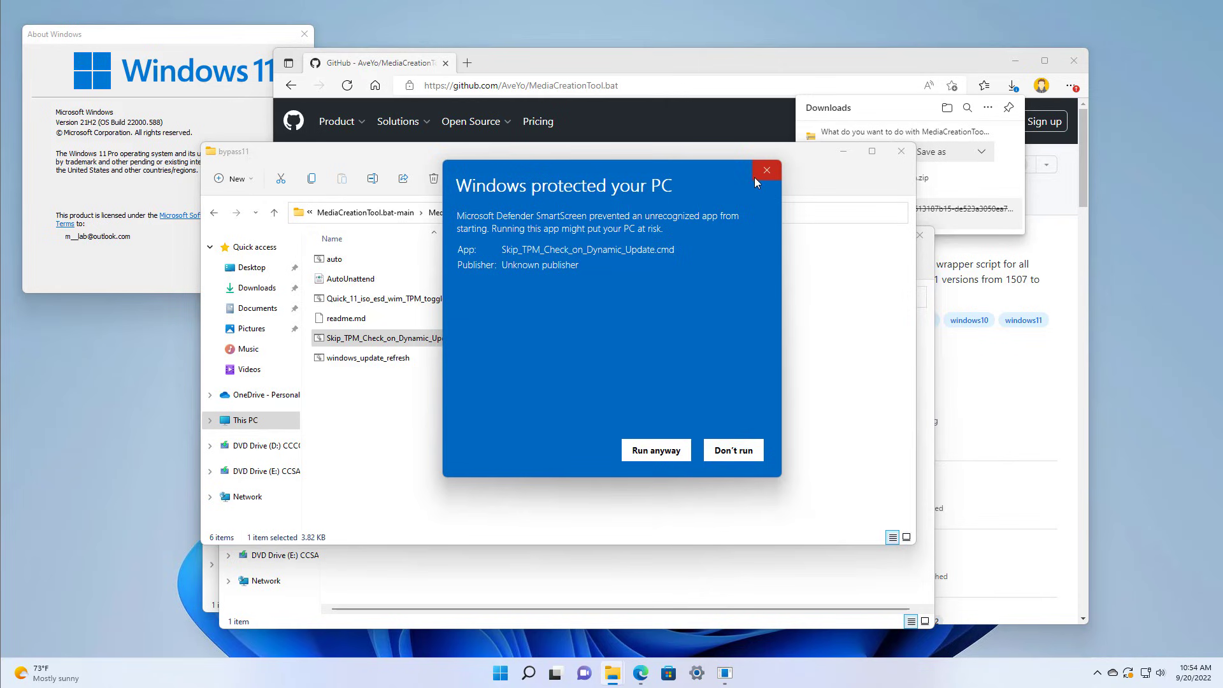
mouse_move(766, 170)
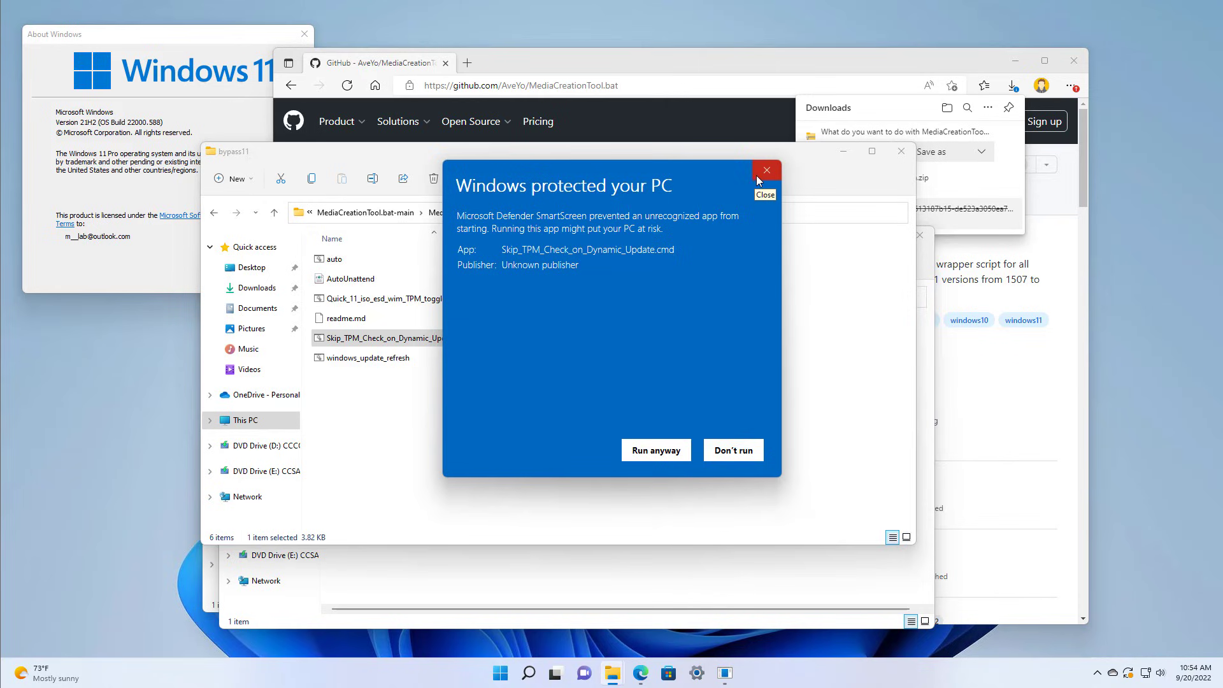
mouse_move(766, 169)
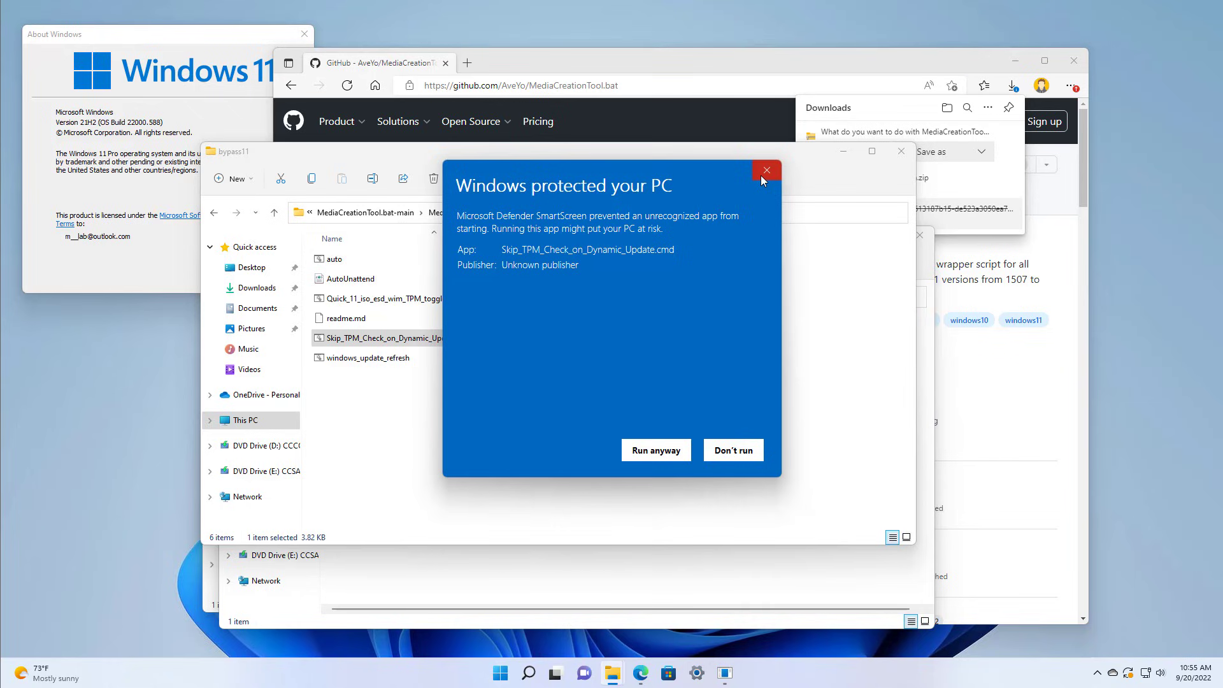
click(765, 169)
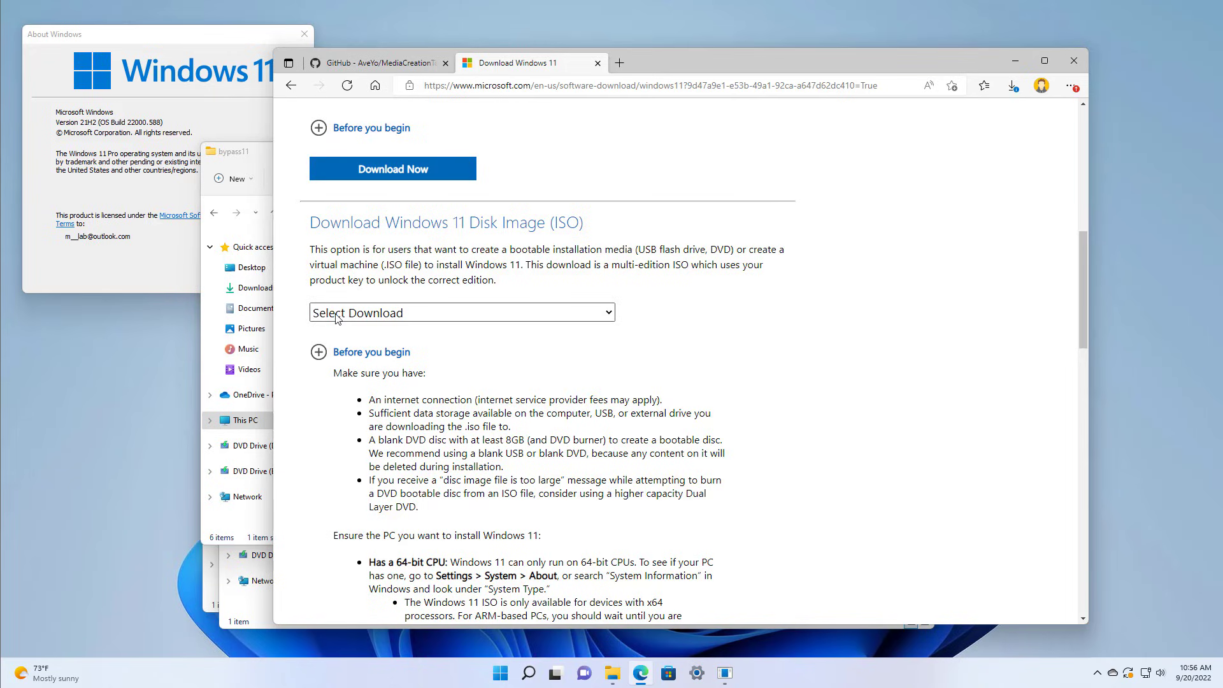
mouse_move(470, 238)
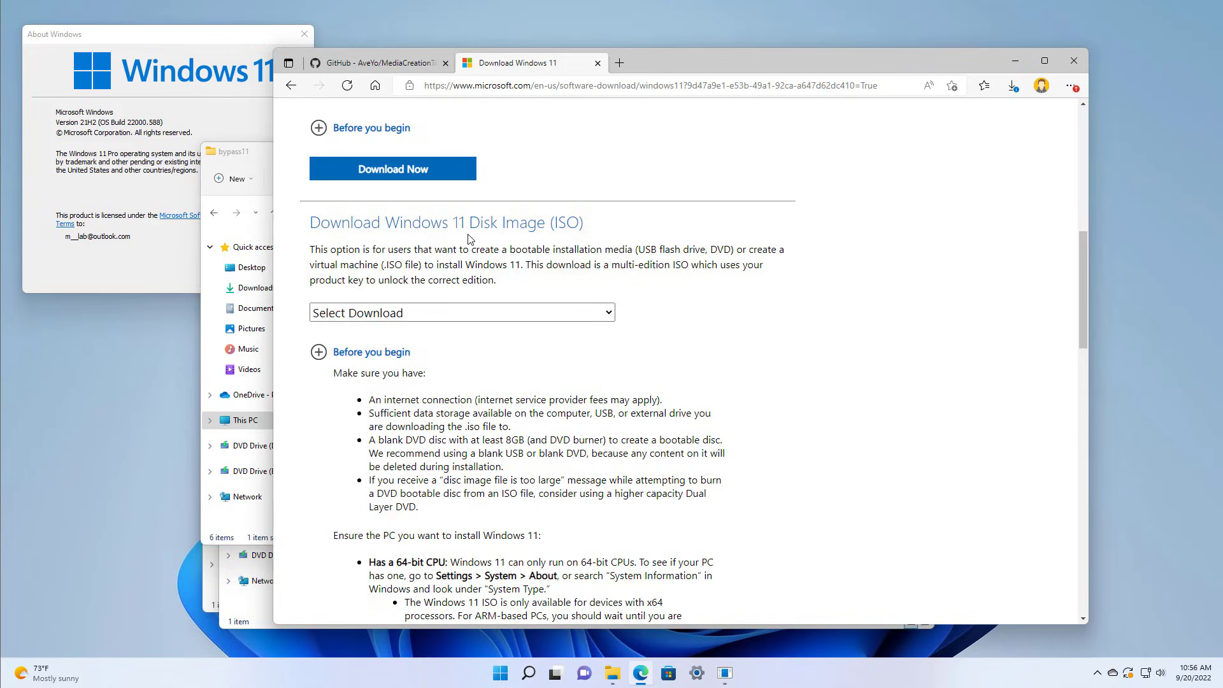
Request the Windows 11 ISO in English (United States) and start the 64-bit download.
click(460, 313)
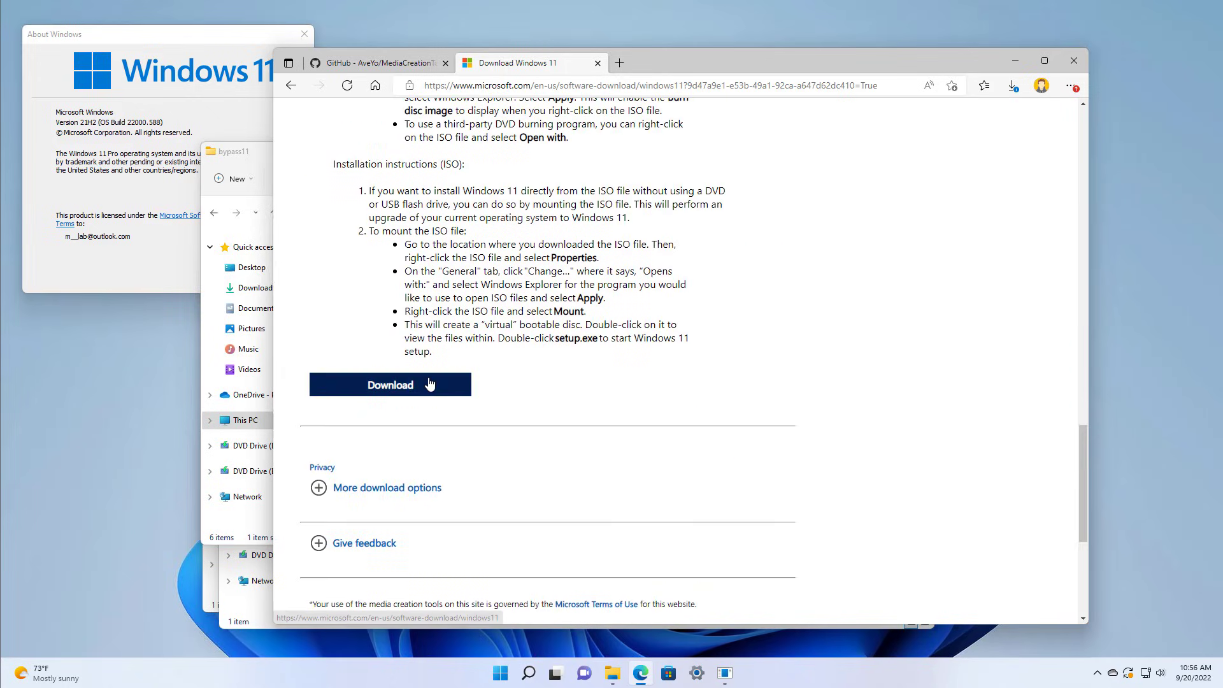
click(390, 383)
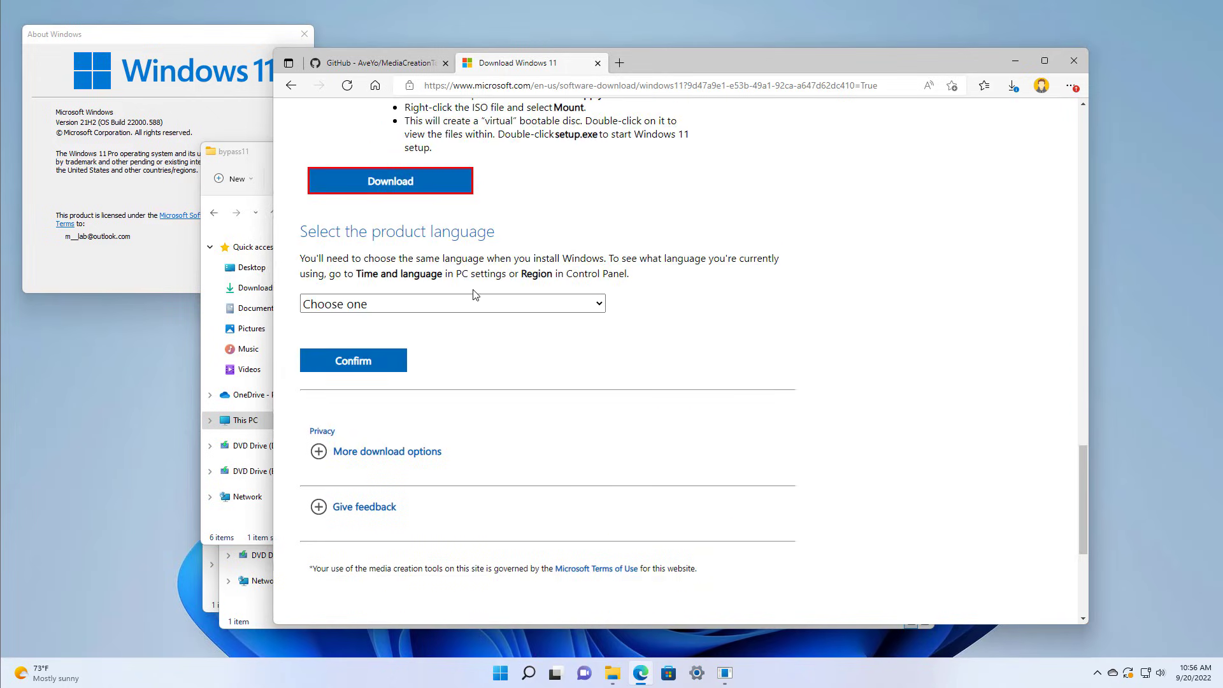
click(451, 304)
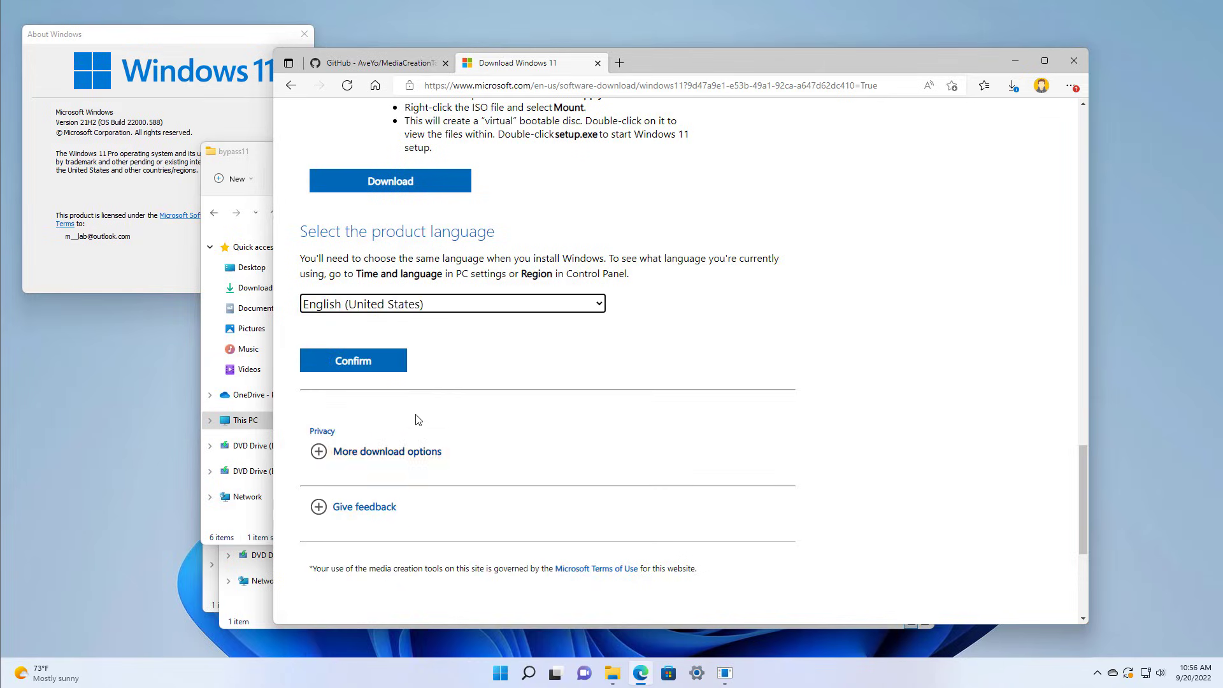
click(351, 359)
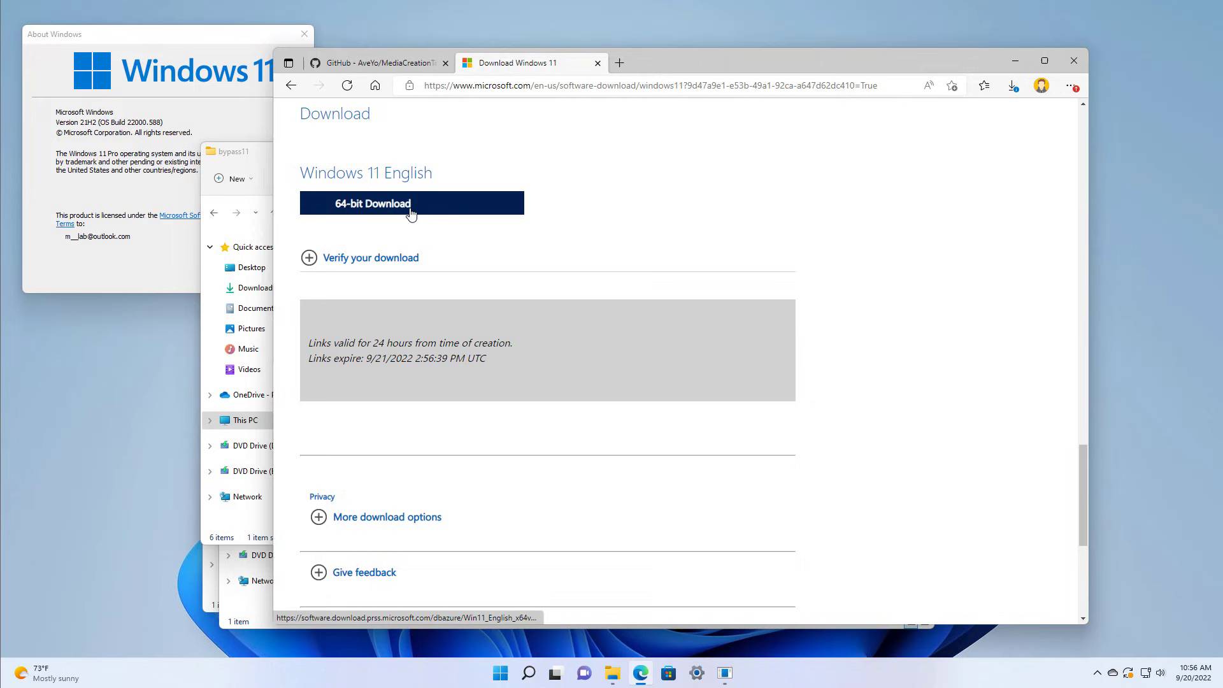
click(411, 204)
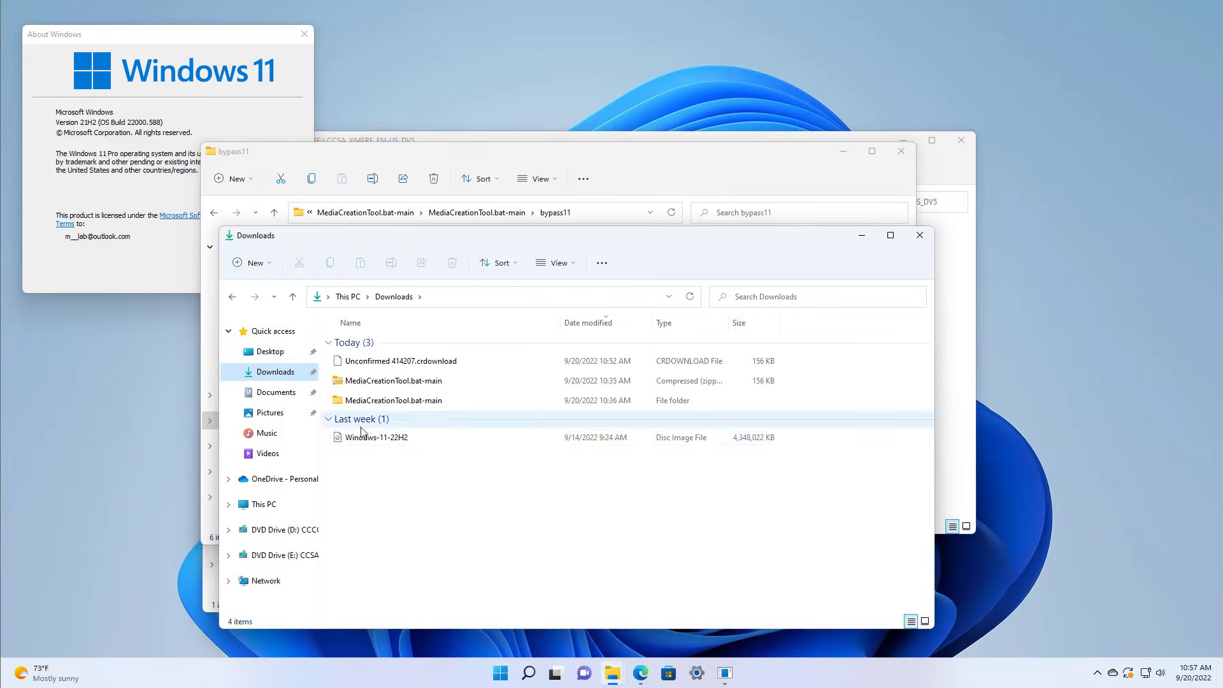
mouse_move(377, 437)
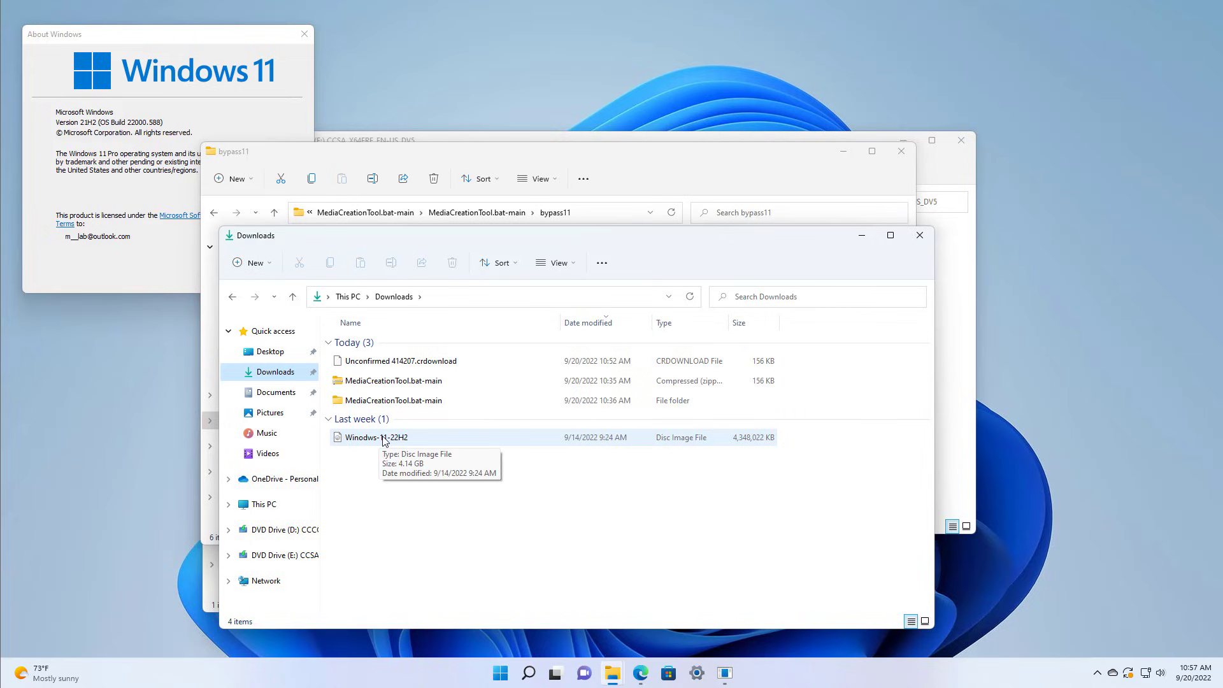
Mount the Windows-11-22H2 disc image and launch setup from DVD Drive (E:).
click(289, 554)
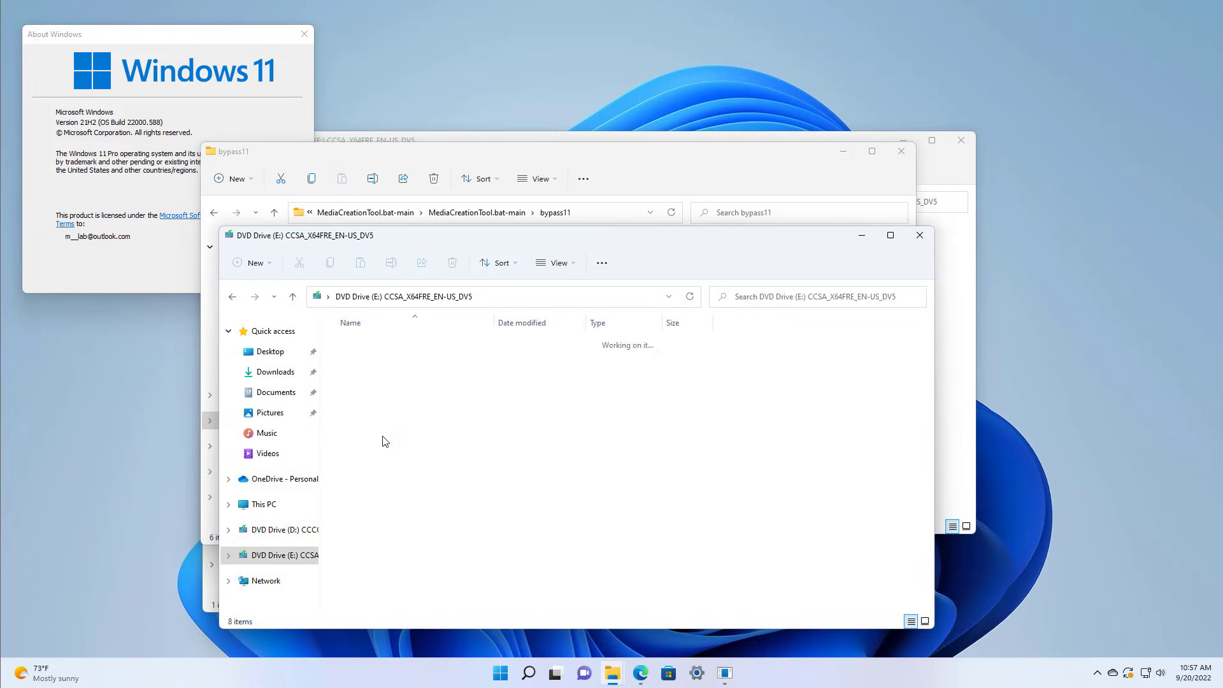
click(356, 482)
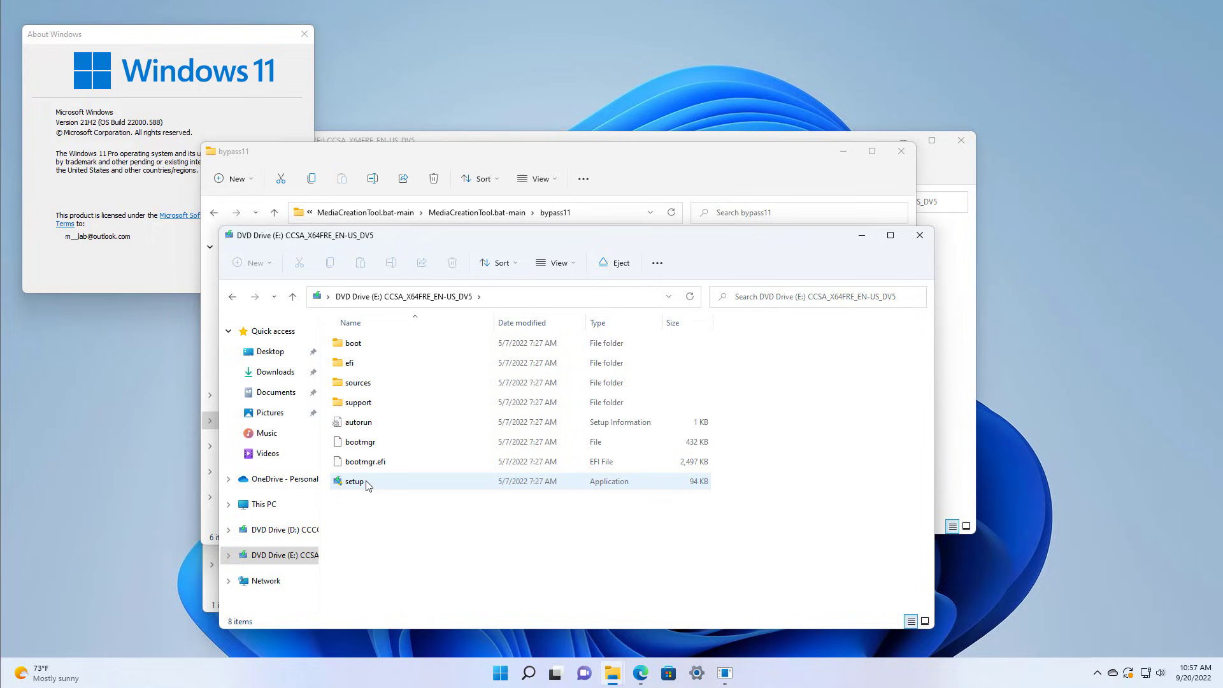
mouse_move(366, 481)
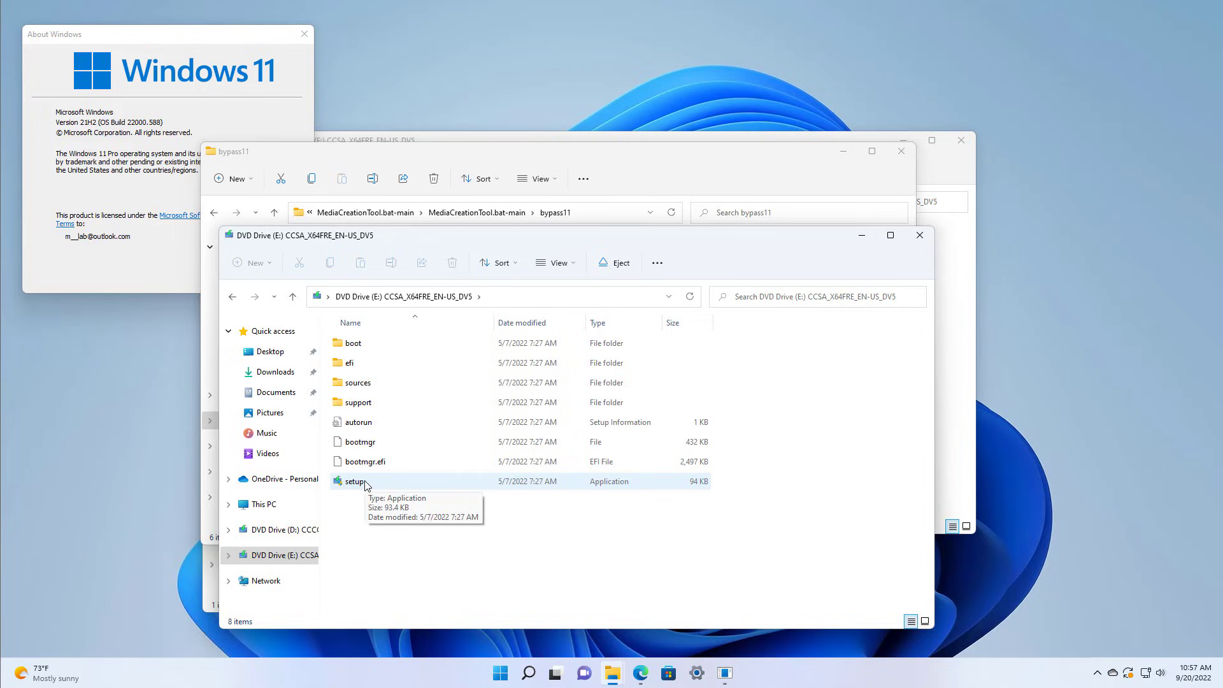
double_click(357, 482)
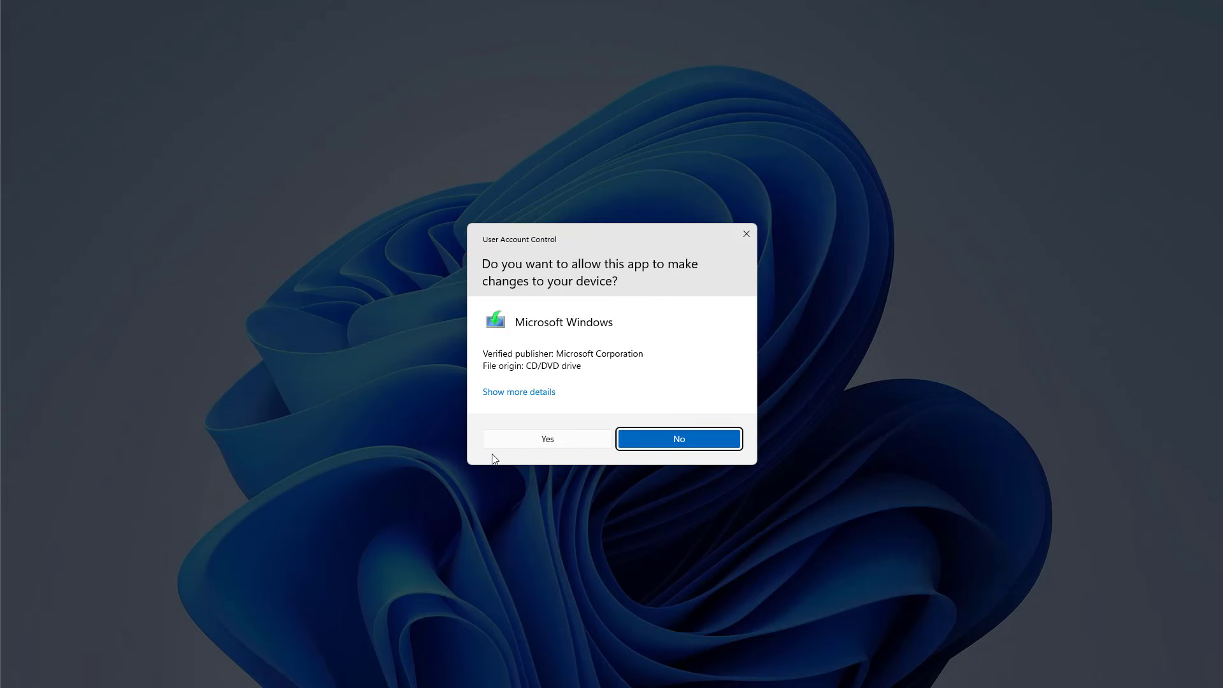
Approve the UAC prompt, close leftover Explorer windows, and continue past the setup welcome page.
click(676, 438)
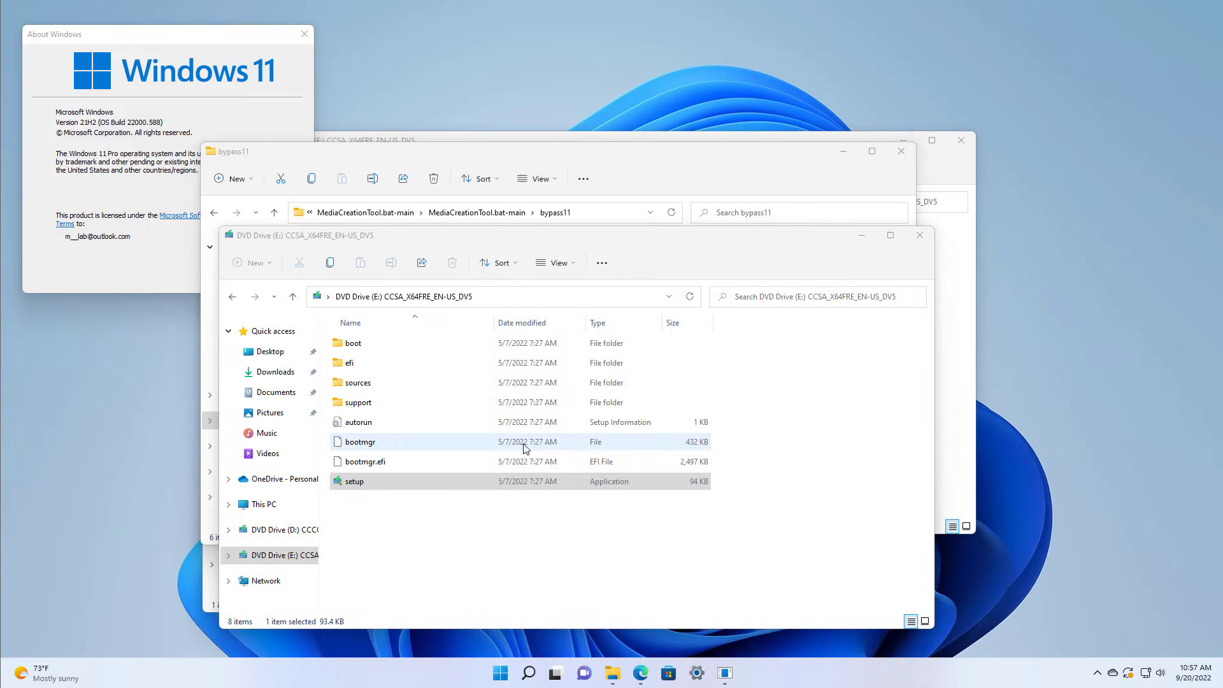
double_click(352, 480)
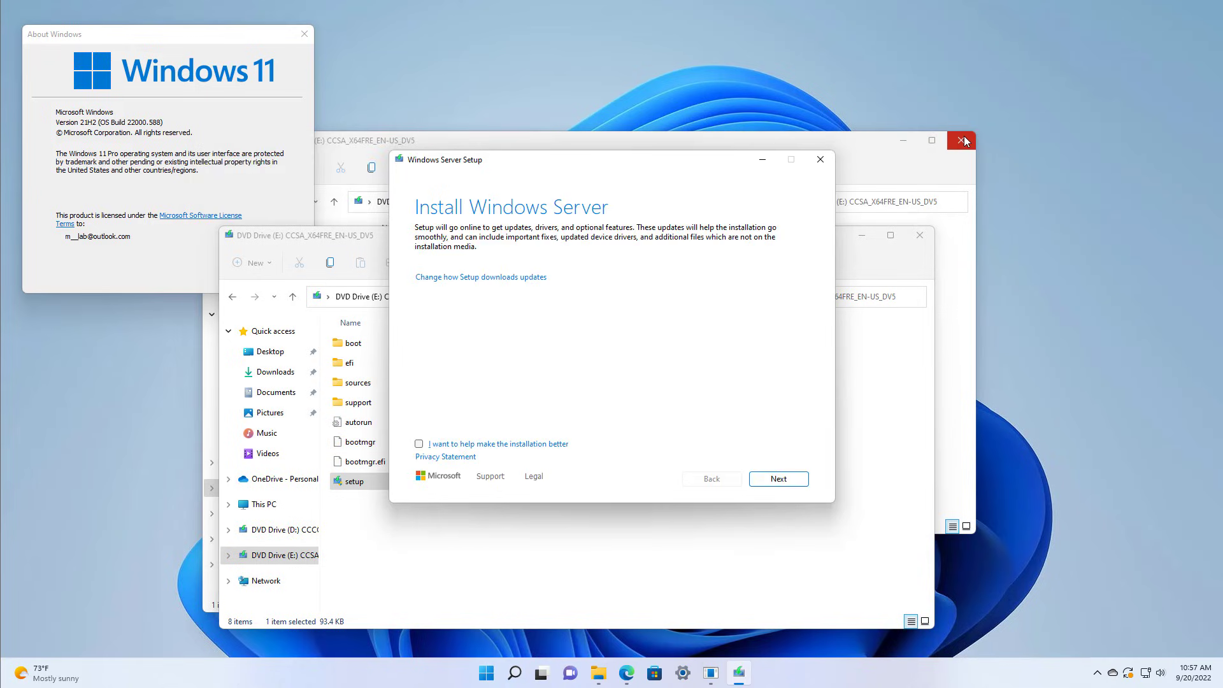
mouse_move(962, 140)
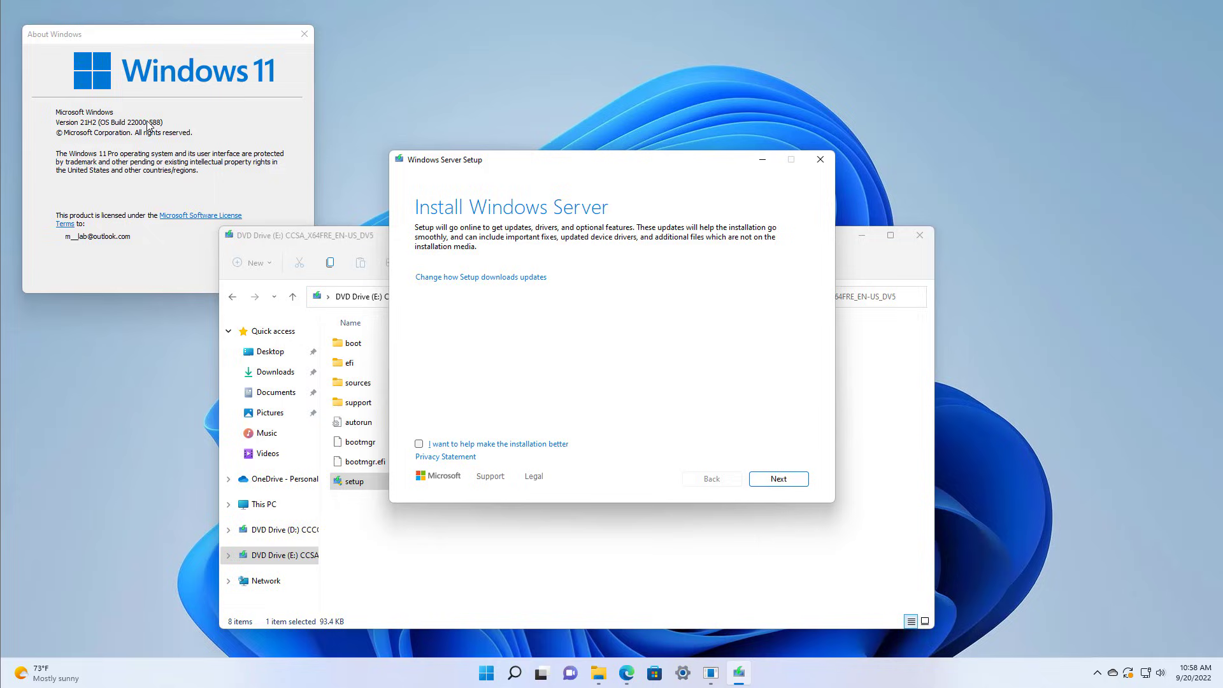
click(777, 478)
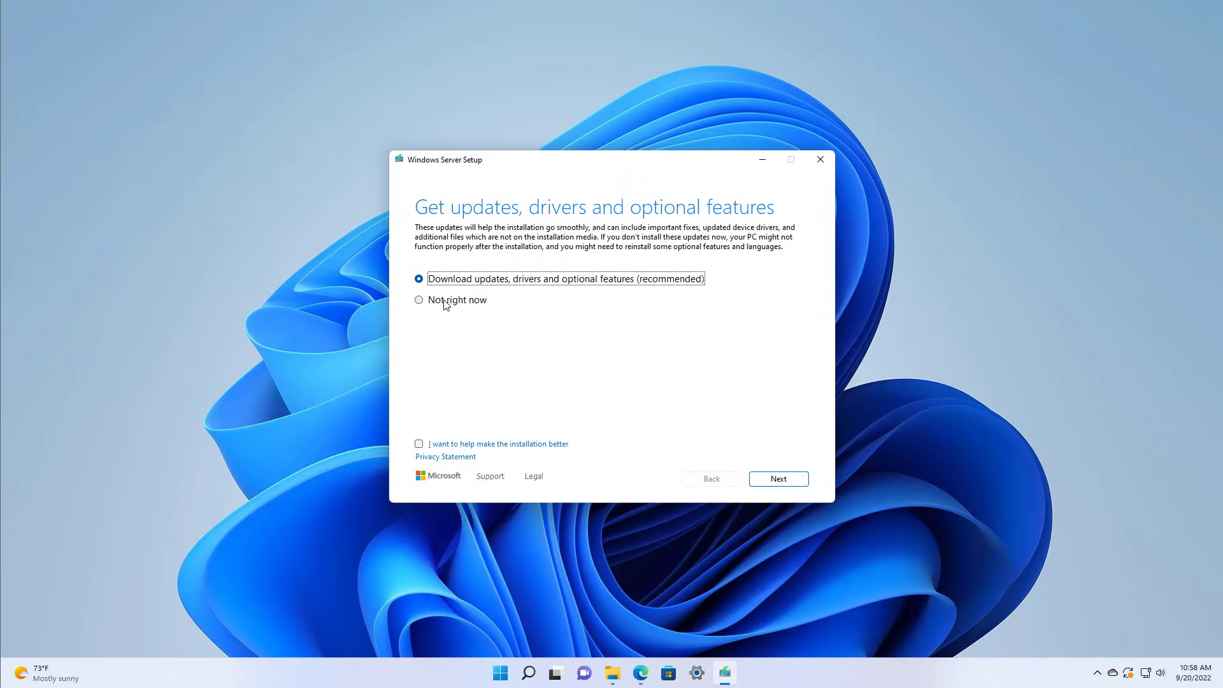
Choose Not right now for updates, accept the license, keep files, settings and apps, and install Windows 11 Pro.
click(419, 299)
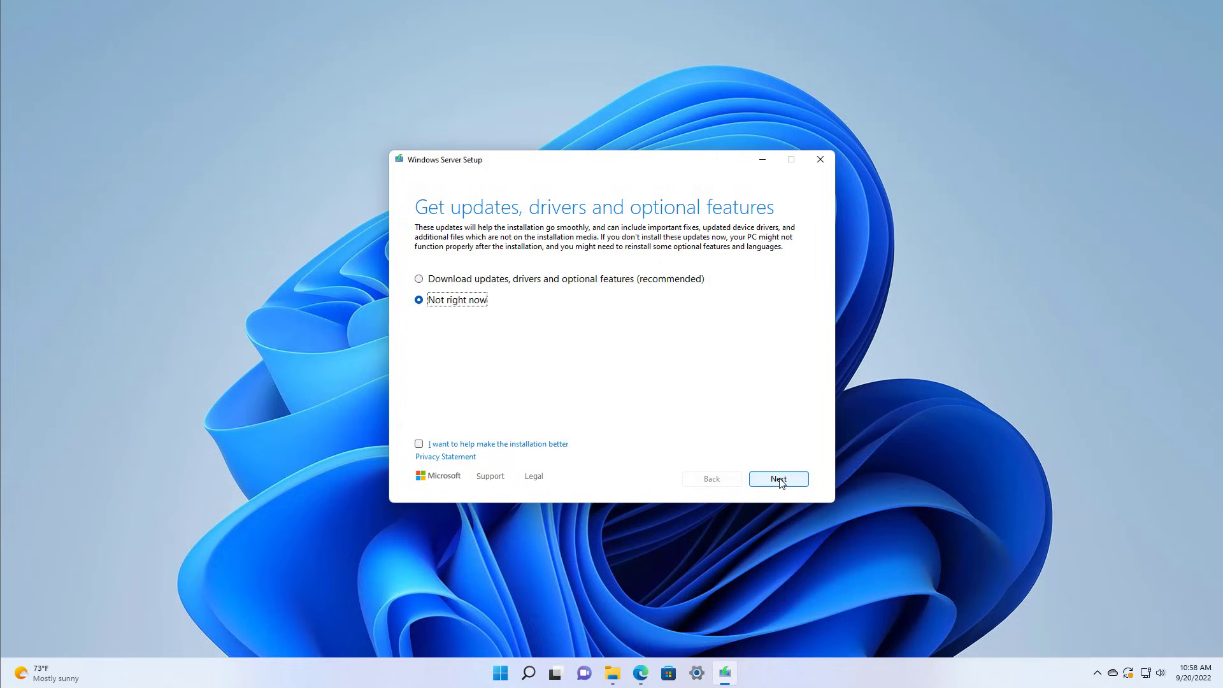
click(777, 478)
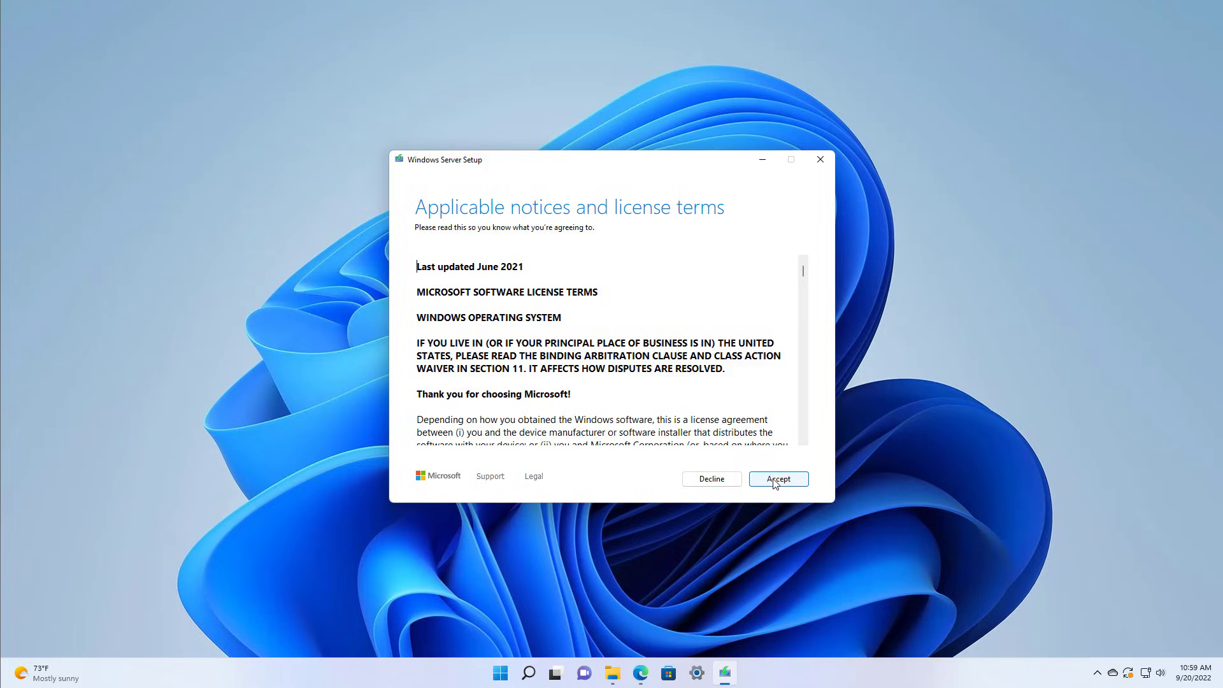
click(777, 477)
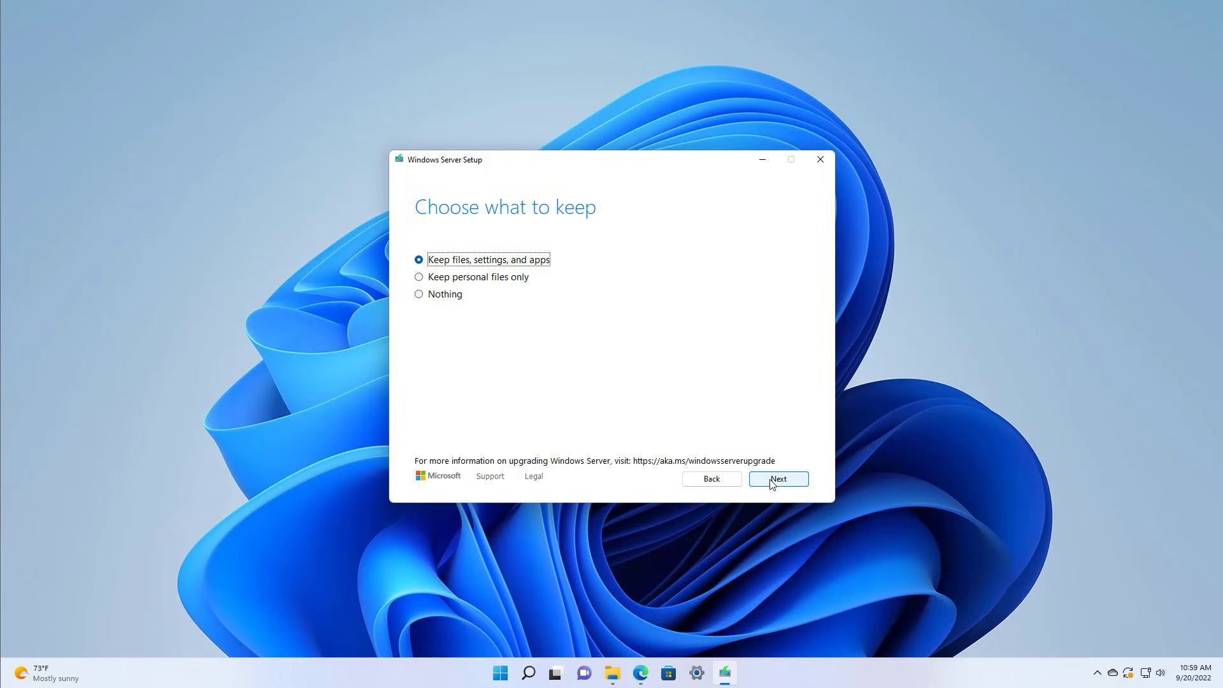
click(777, 477)
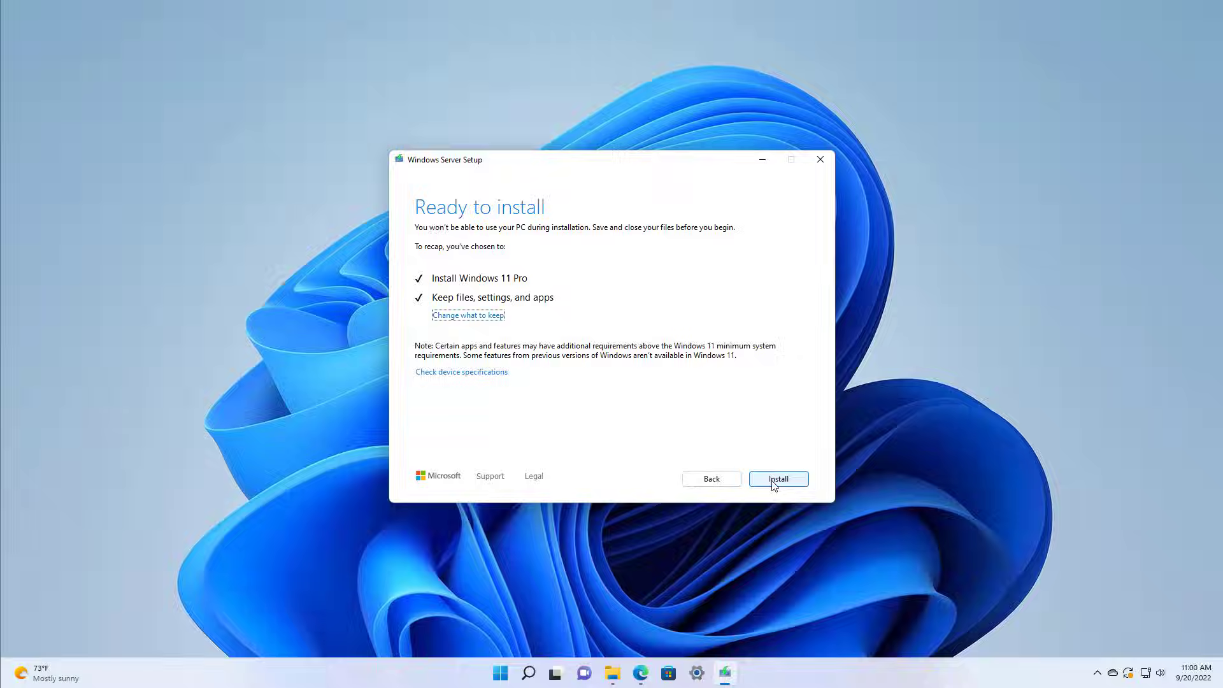
click(777, 478)
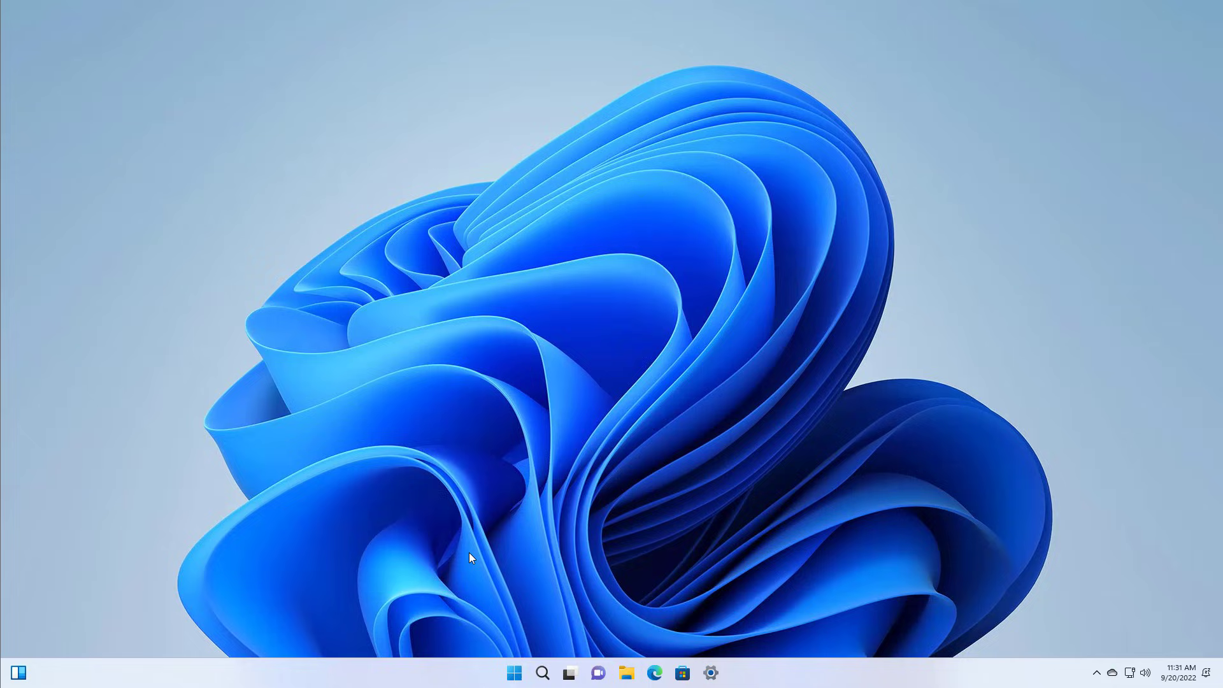
mouse_move(697, 519)
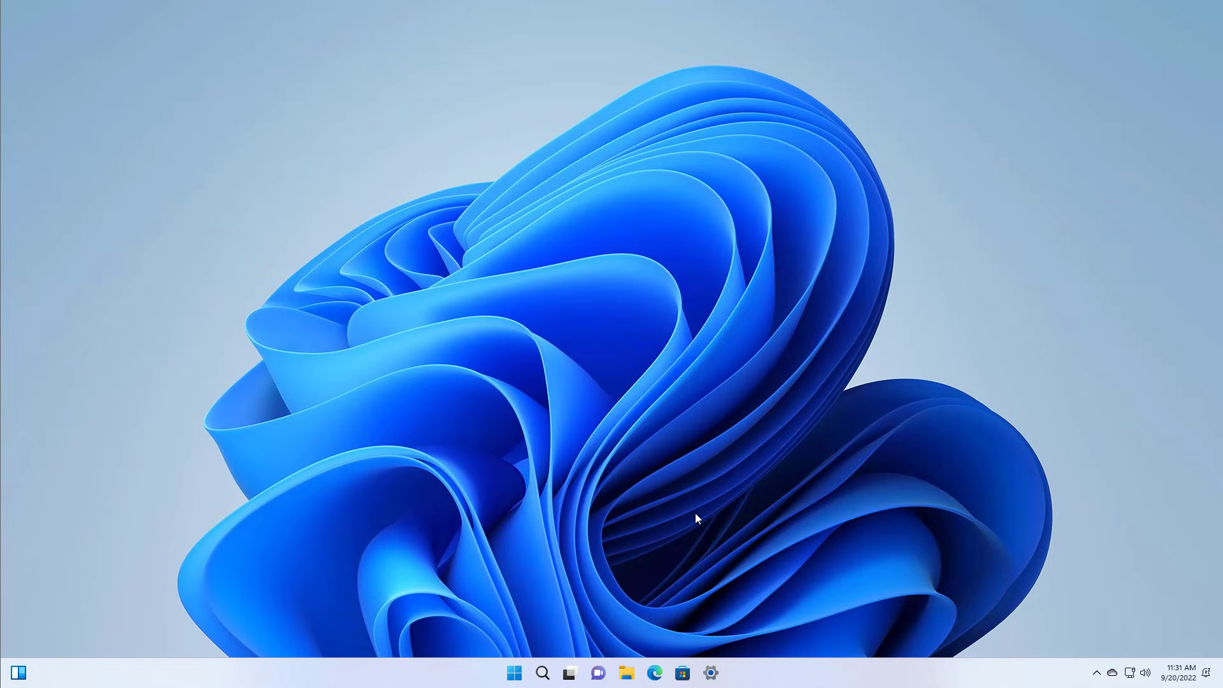
mouse_move(711, 673)
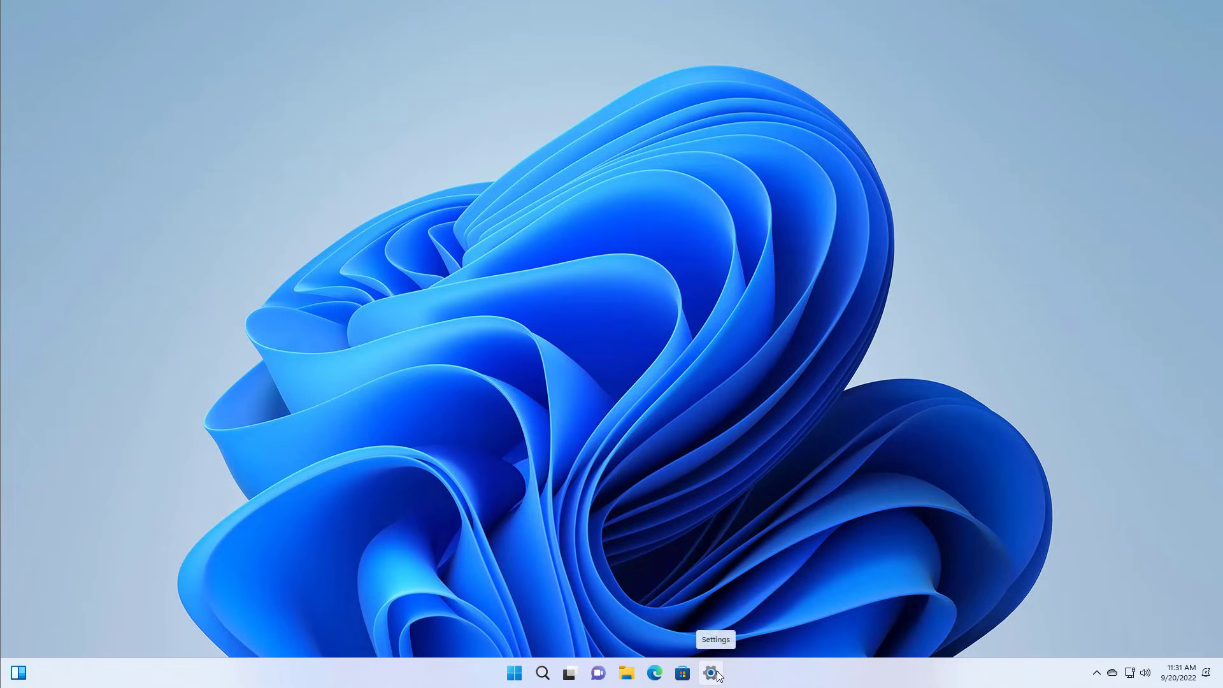
Open Settings and scroll the System page down to About to verify the new version.
click(711, 673)
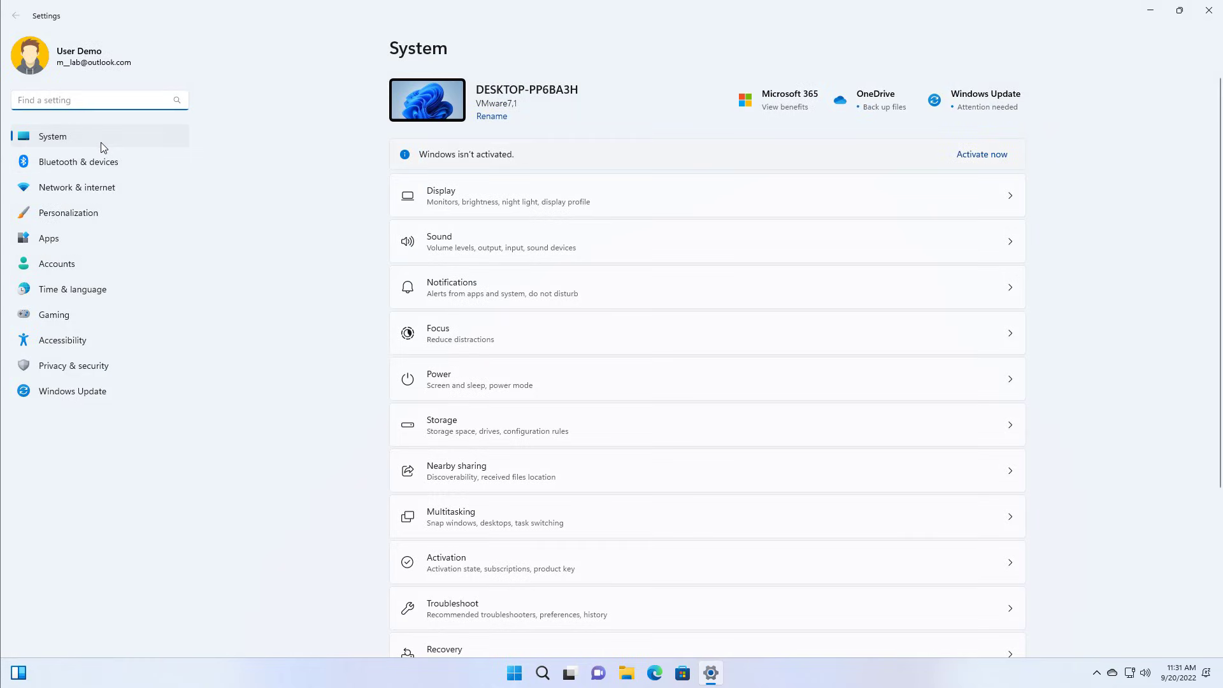
scroll(down, 3)
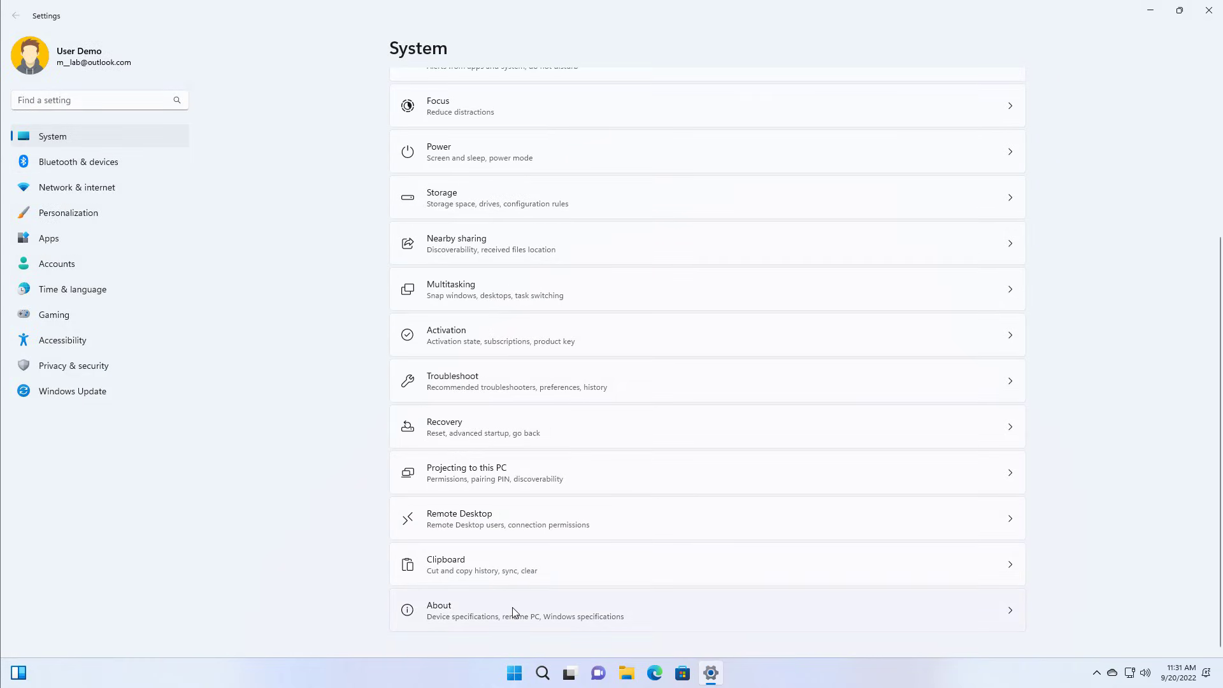